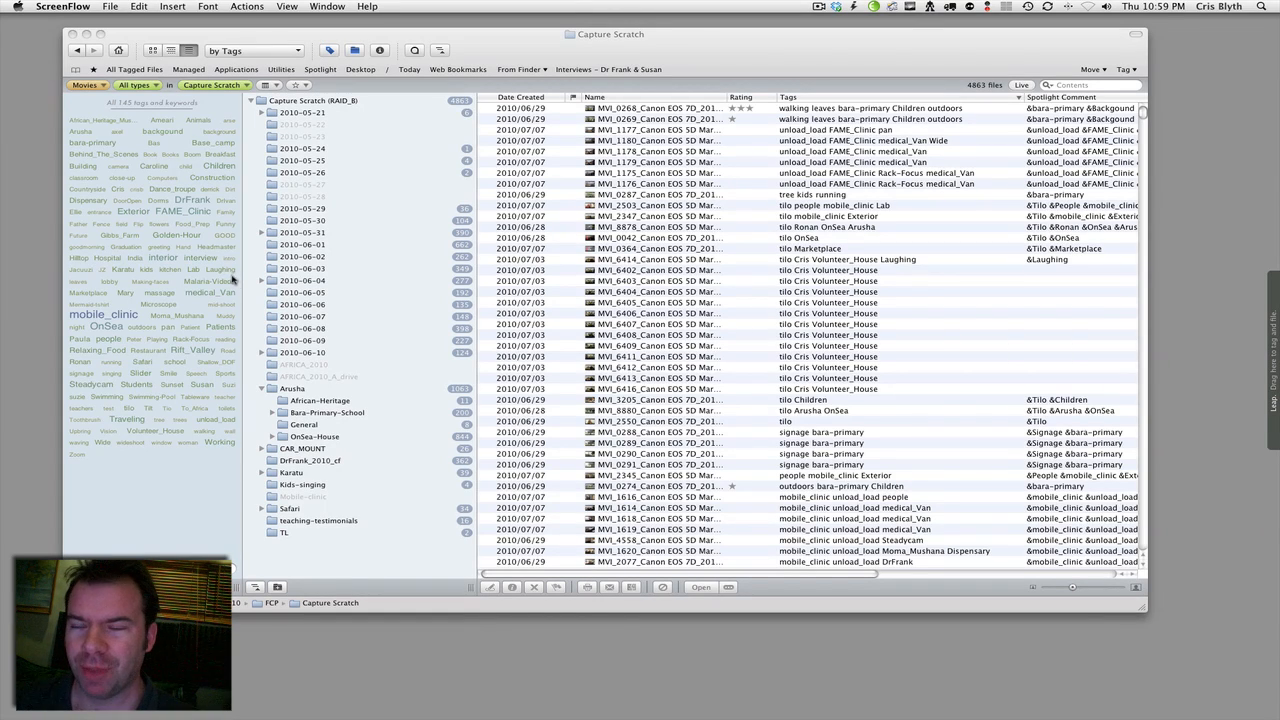
pyautogui.moveTo(478, 38)
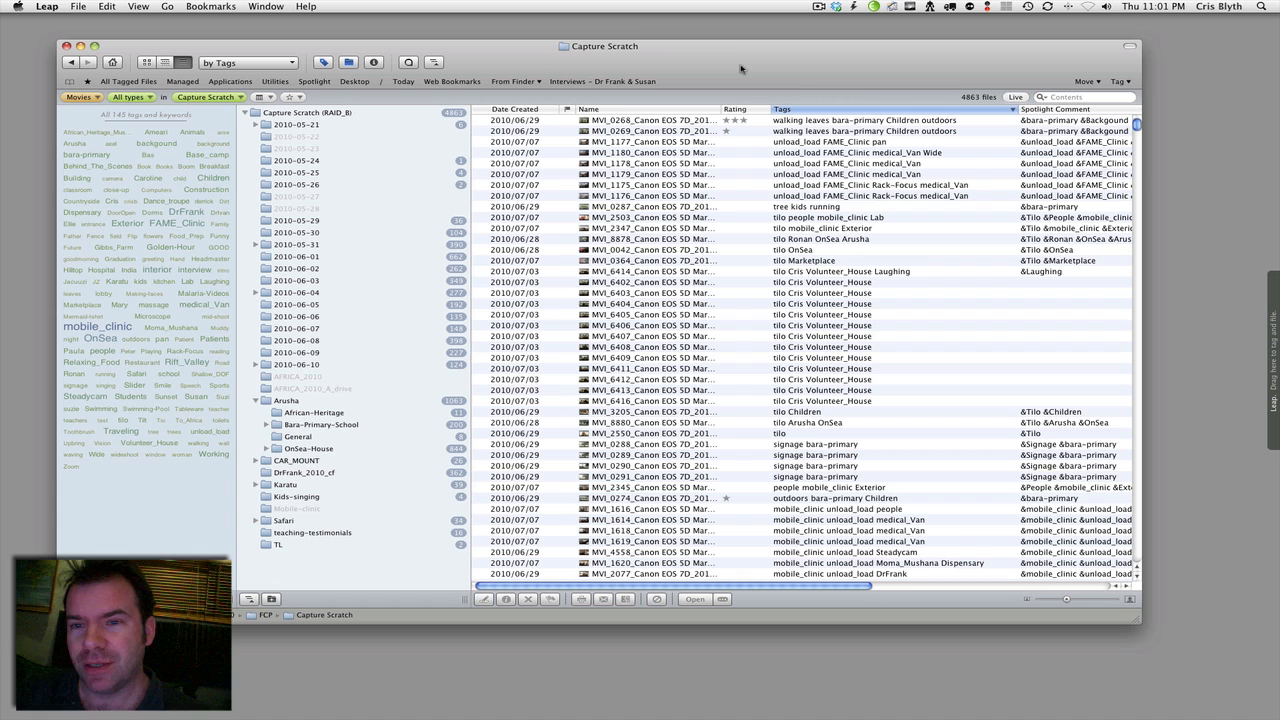
pyautogui.moveTo(779, 61)
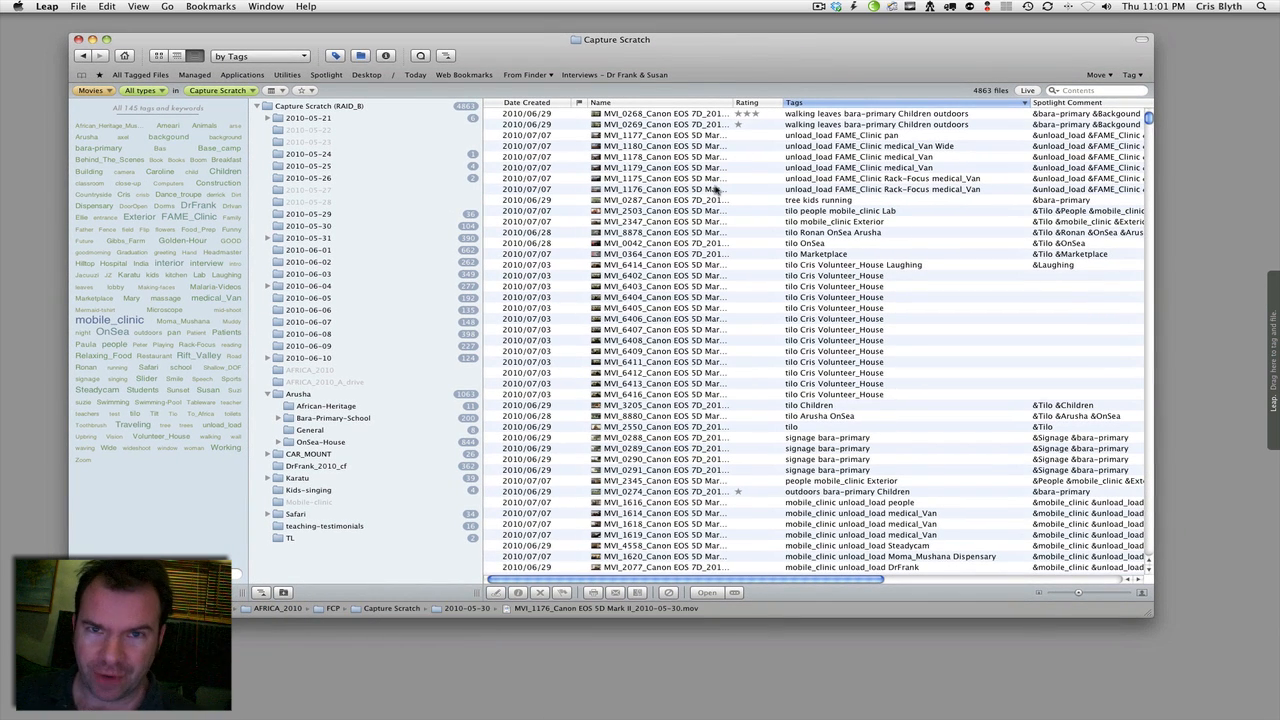
# Browse Arusha, then expand Bara-Primary-School and 2010-05-31 to list 2010-05-32's 76 clips
pyautogui.click(660, 189)
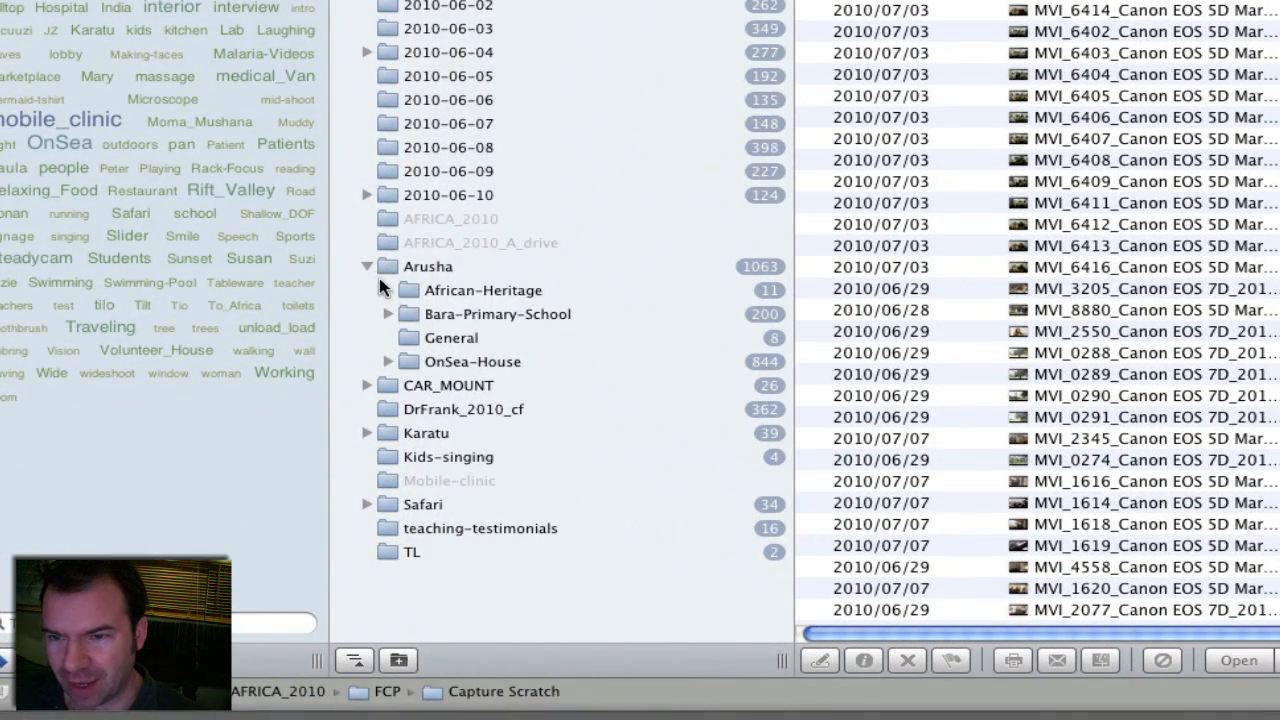
pyautogui.click(428, 266)
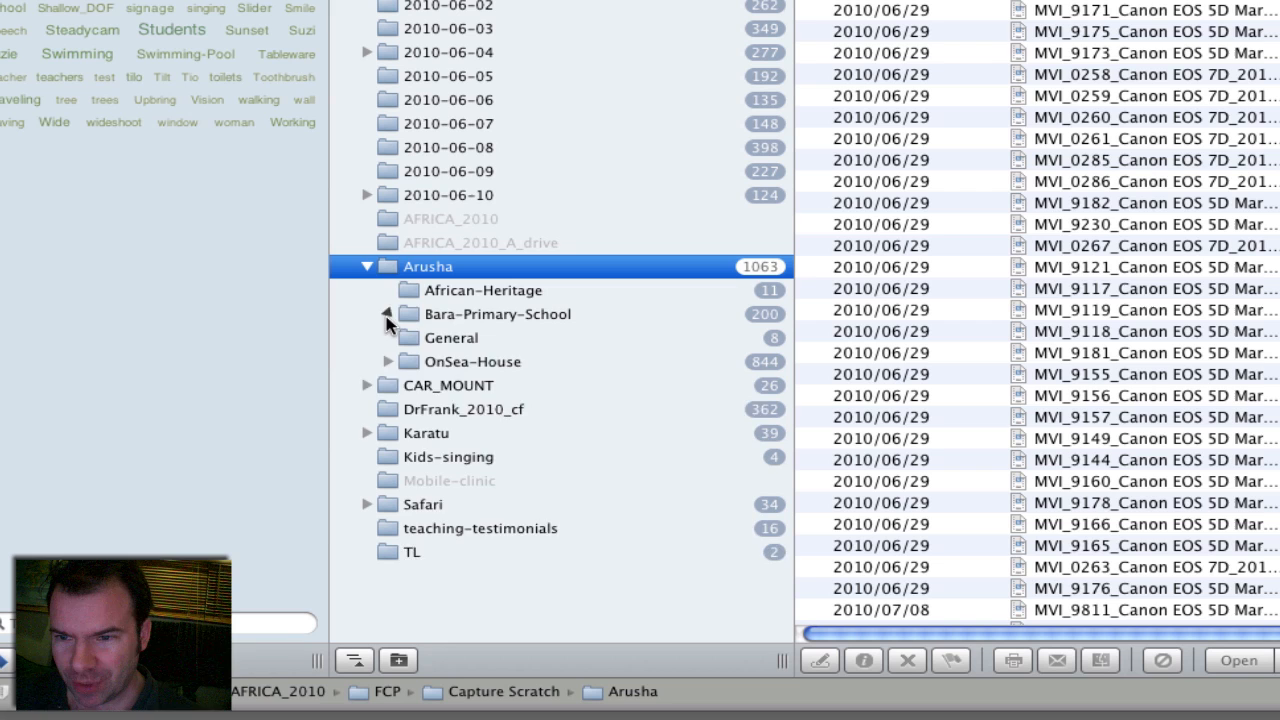
pyautogui.click(388, 314)
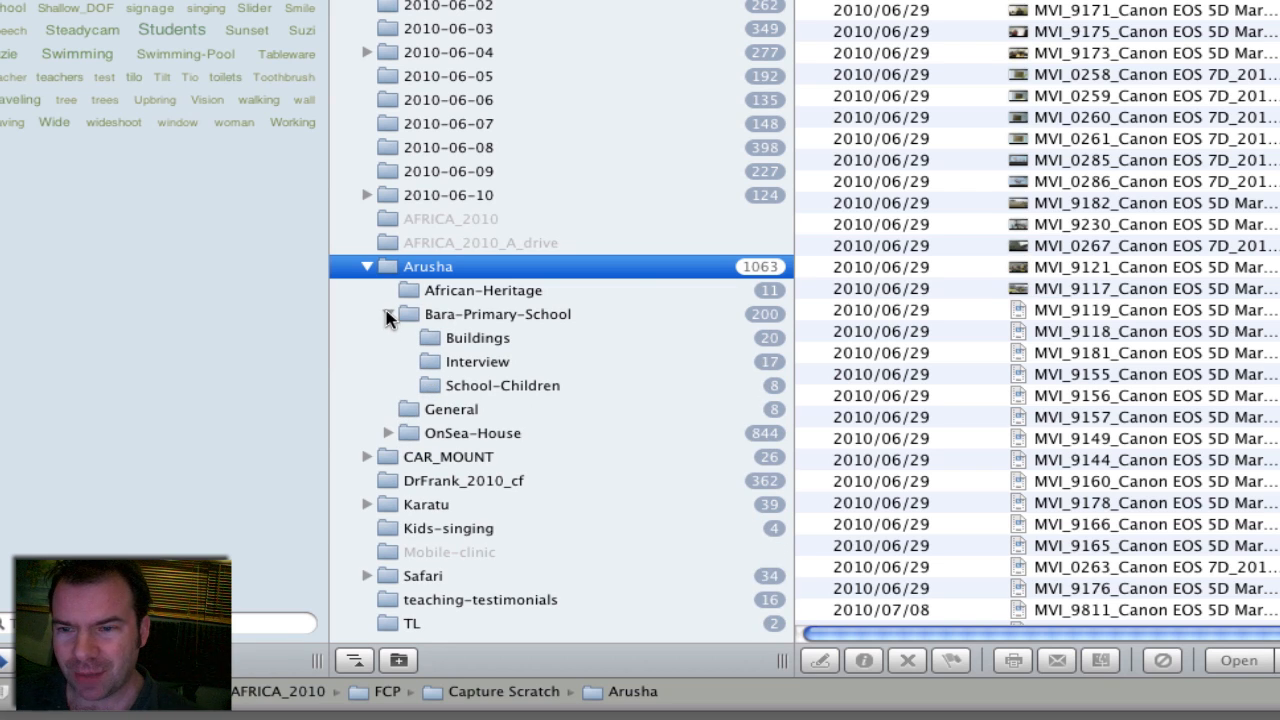
pyautogui.click(367, 266)
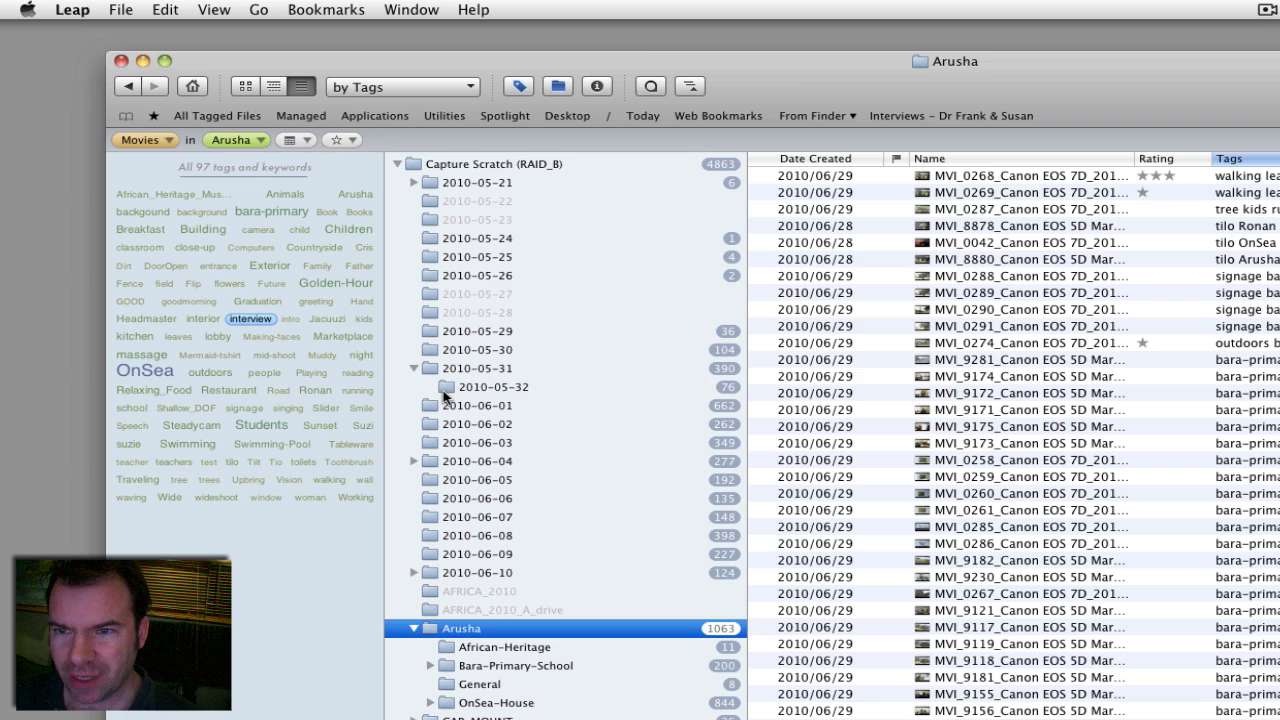
pyautogui.click(491, 386)
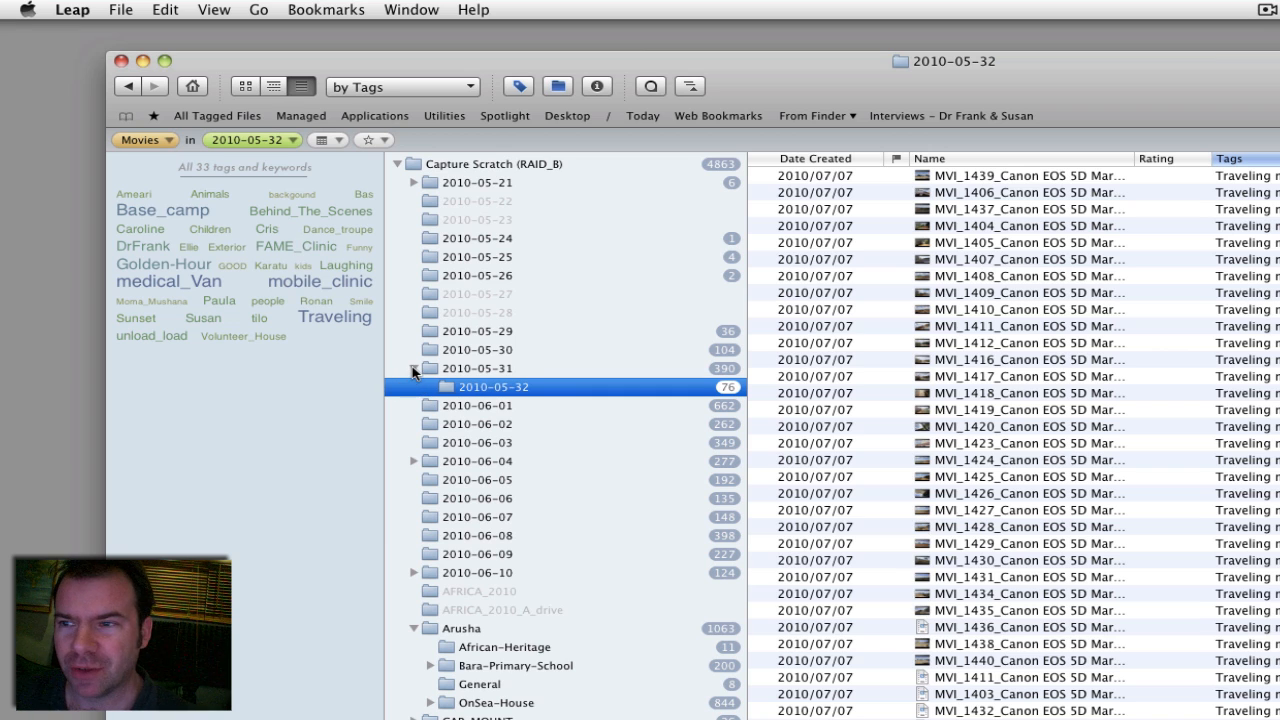
pyautogui.moveTo(414, 366)
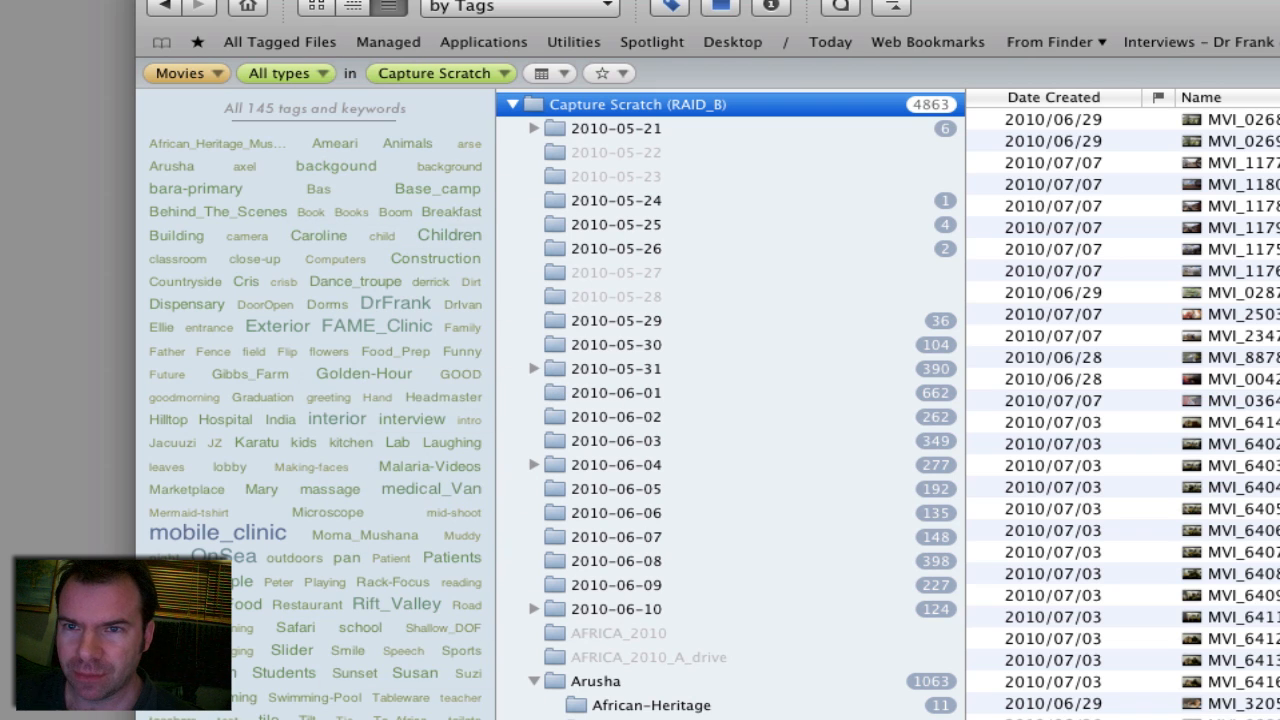
pyautogui.moveTo(335, 488)
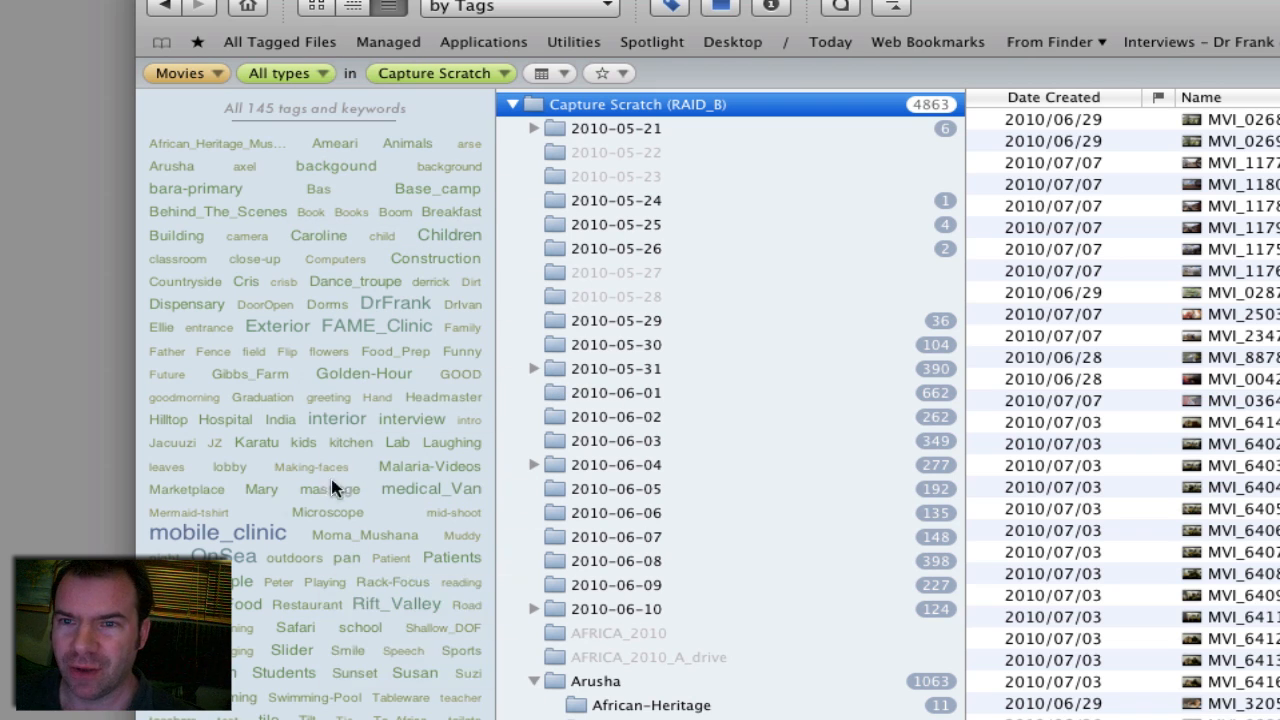
pyautogui.moveTo(417, 330)
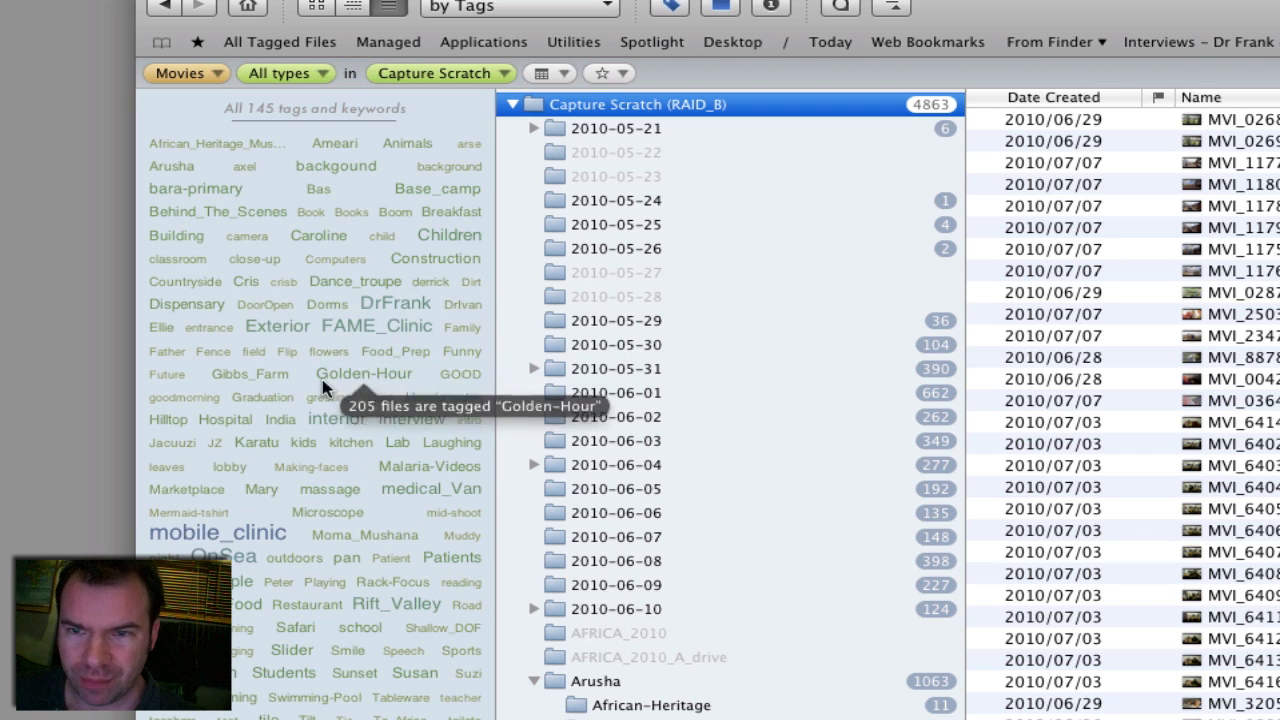
pyautogui.moveTo(203, 543)
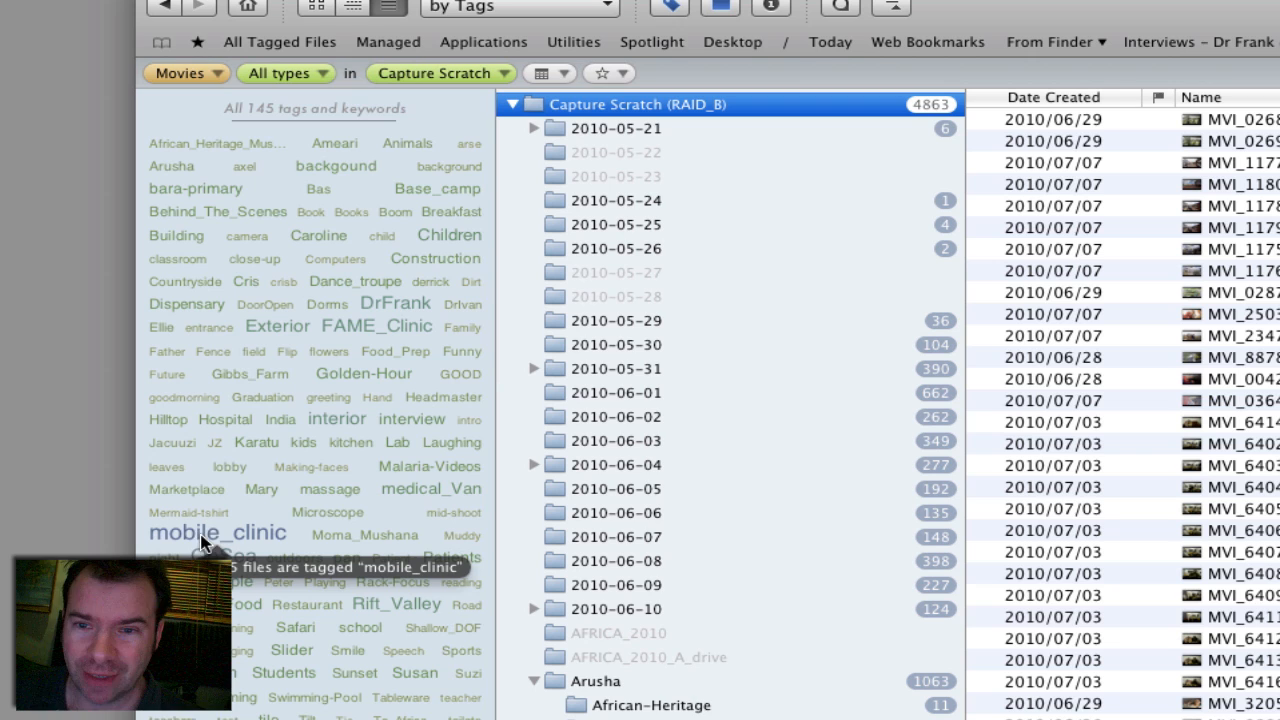
pyautogui.moveTo(200, 538)
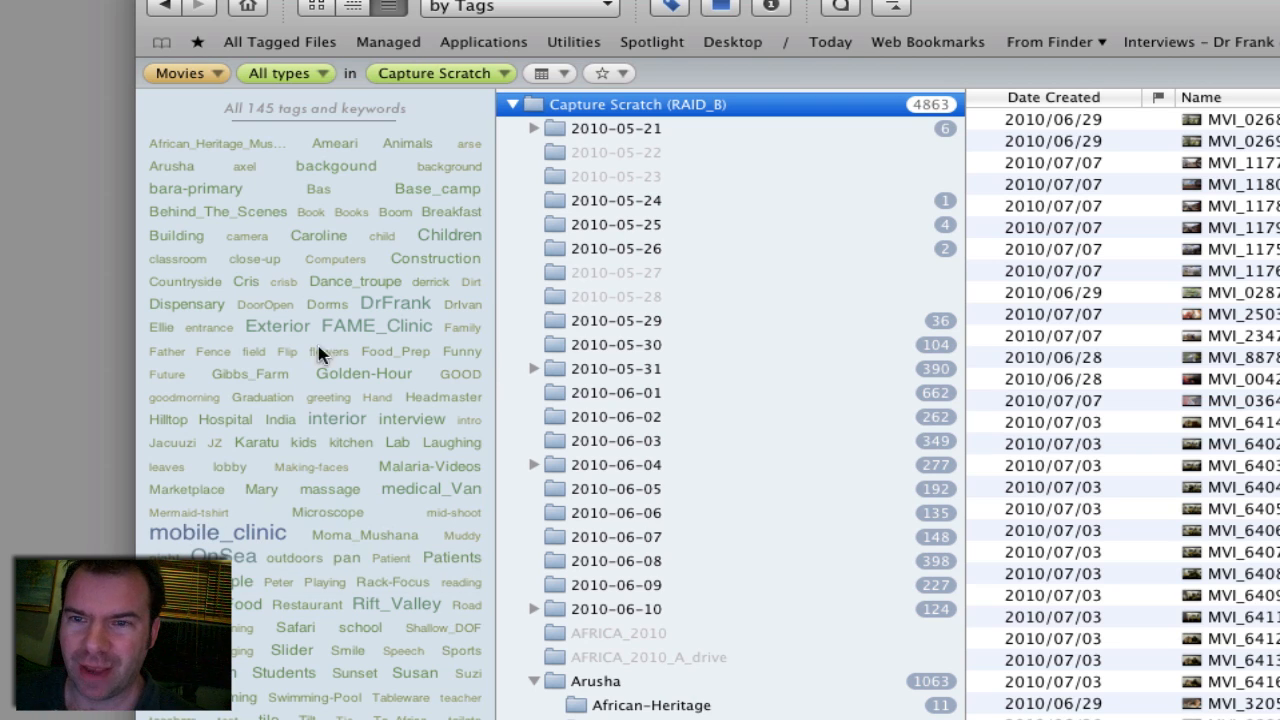
pyautogui.moveTo(355, 330)
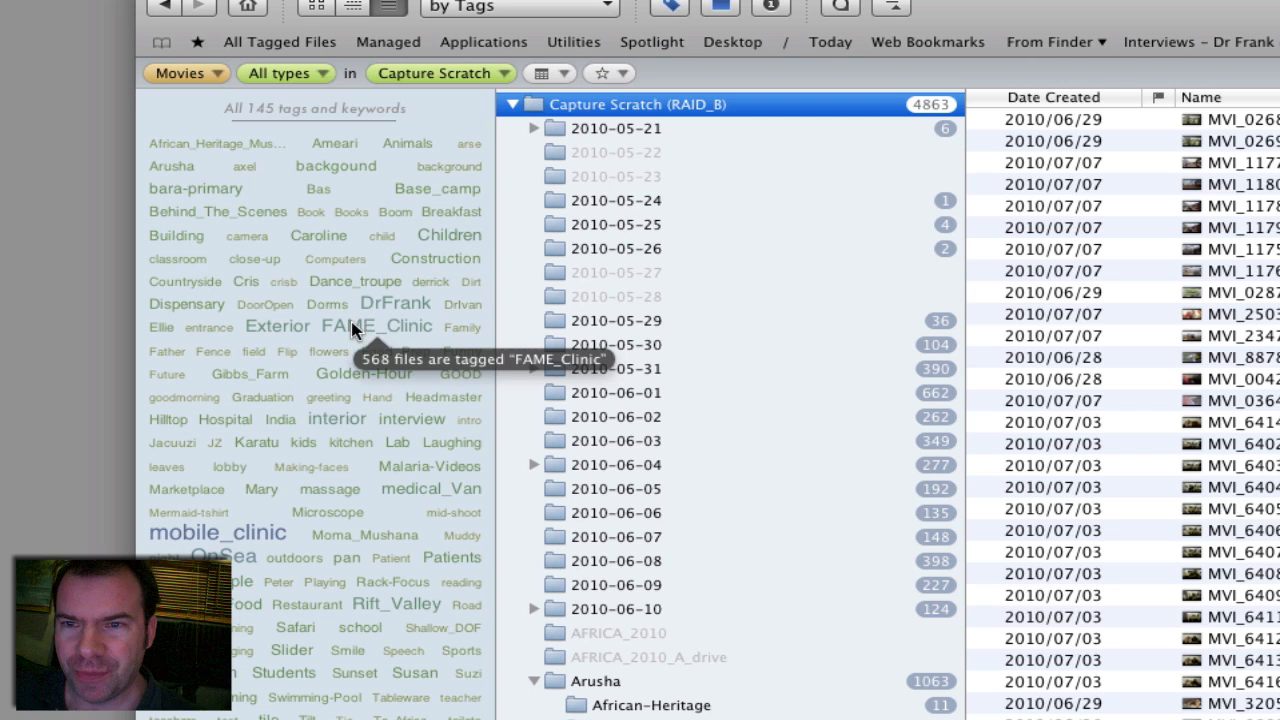
pyautogui.moveTo(367, 347)
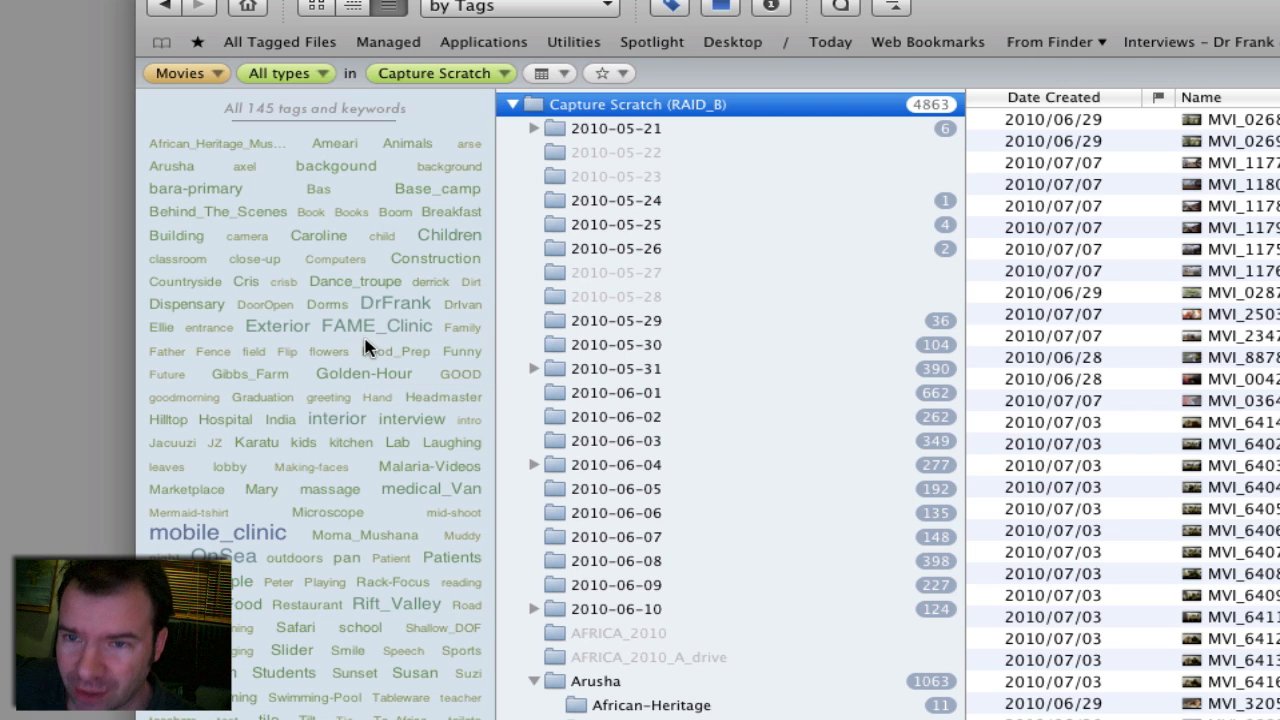
pyautogui.moveTo(377, 326)
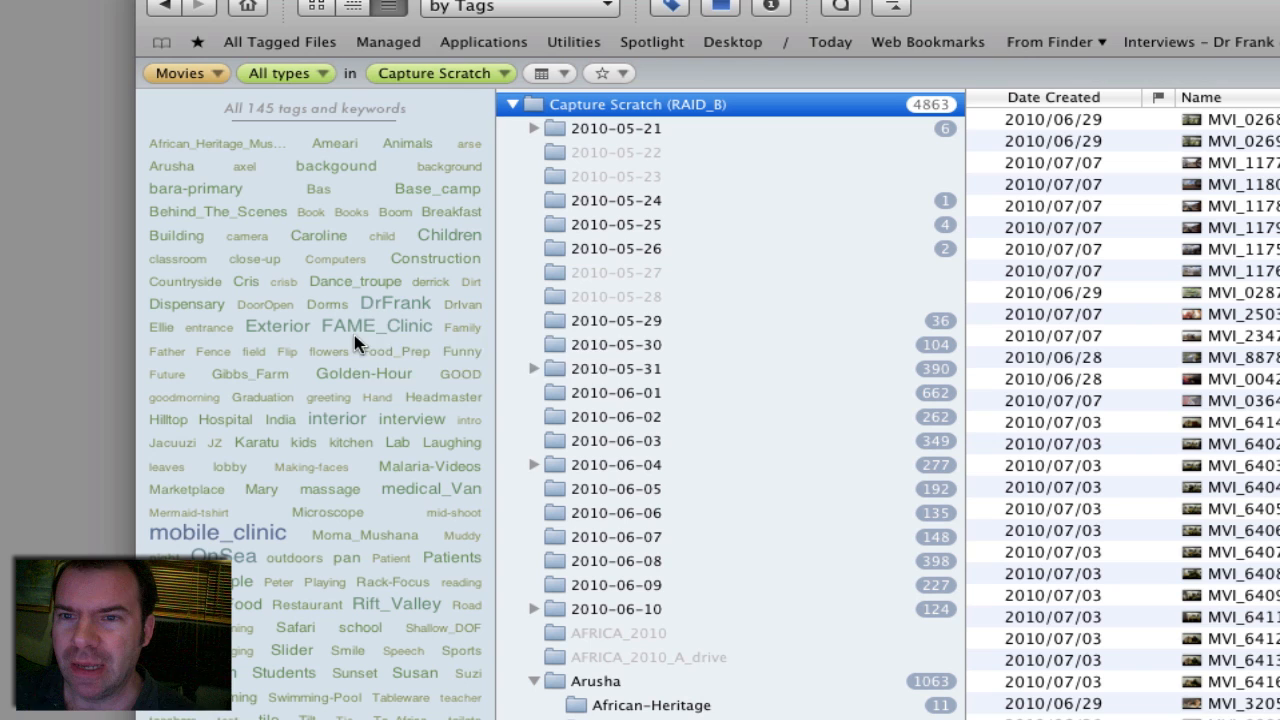
pyautogui.moveTo(394, 302)
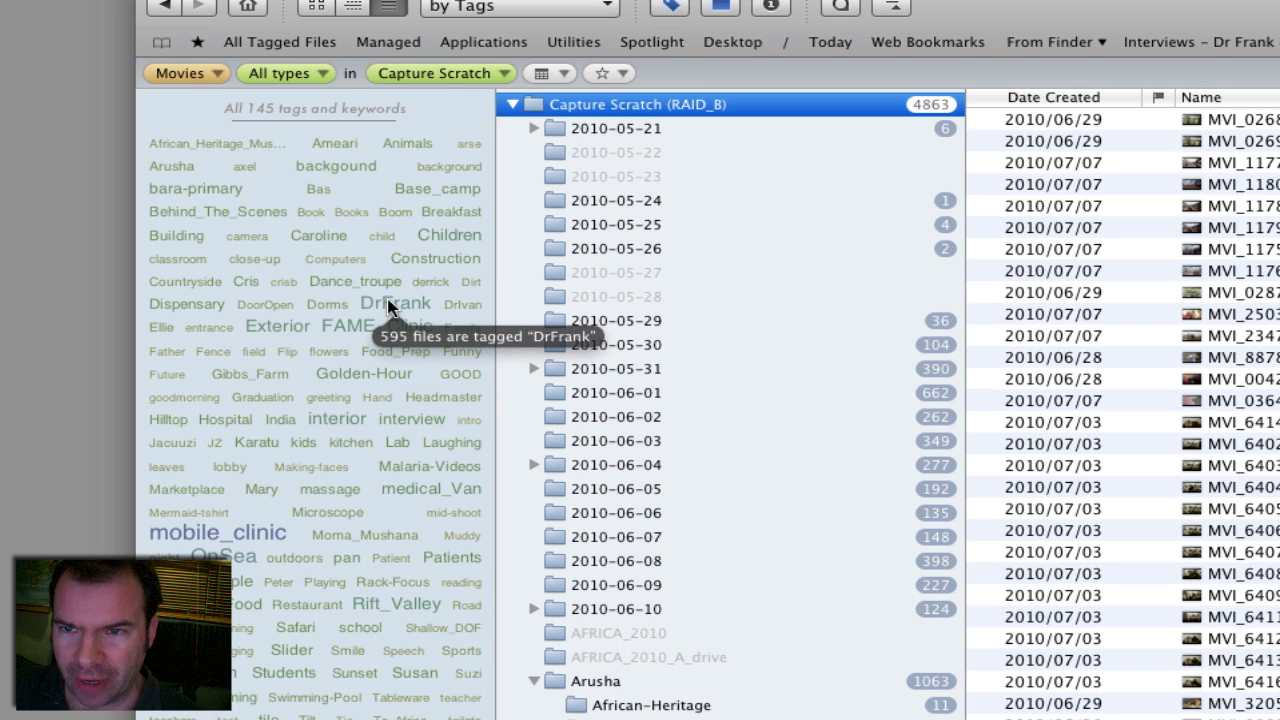
# Filter Capture Scratch by the mobile_clinic tag, leaving 1,505 files and 54 tags
pyautogui.click(216, 532)
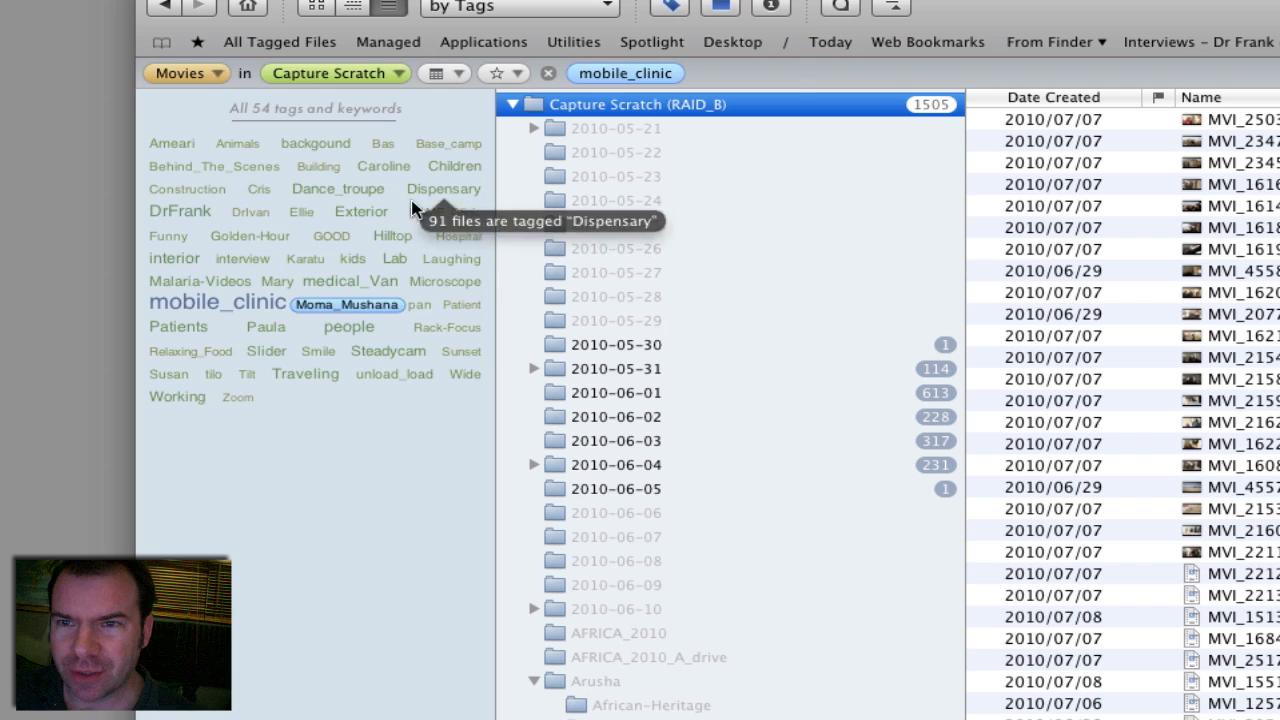
# Add DrFrank to the mobile_clinic filter for 322 clips, then preview one clip
pyautogui.click(180, 211)
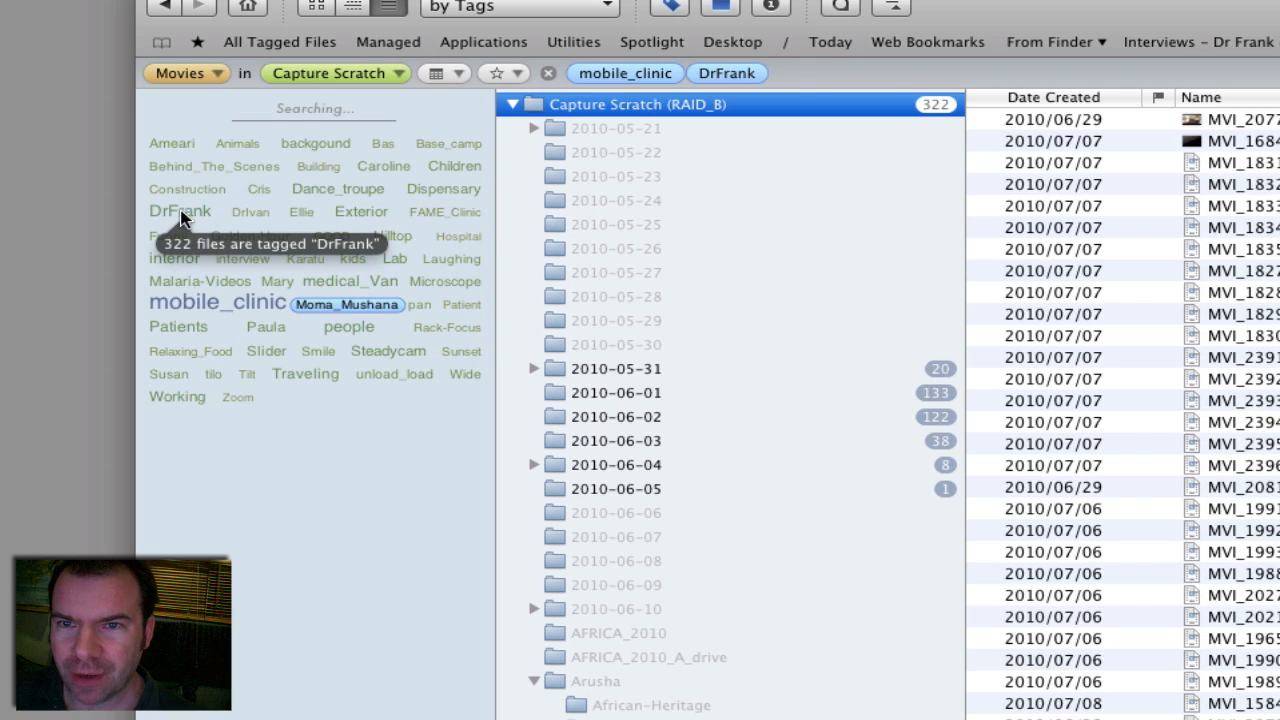
pyautogui.click(598, 72)
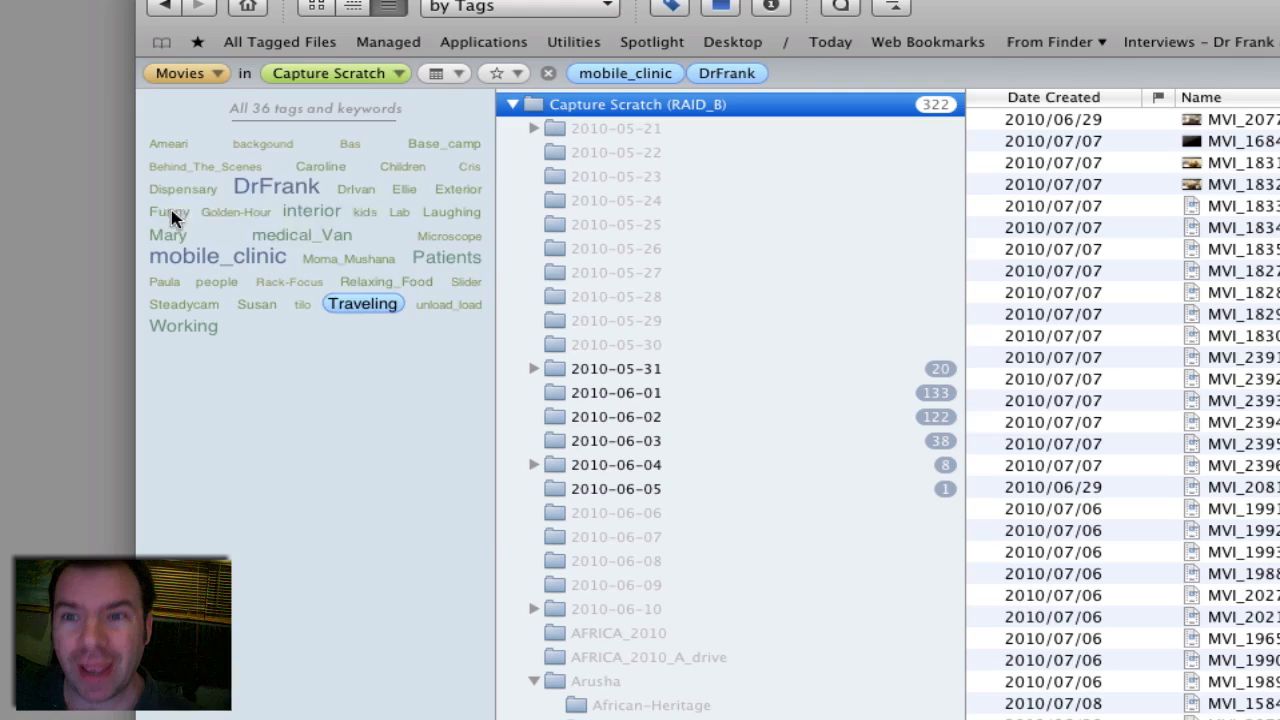
pyautogui.moveTo(705, 130)
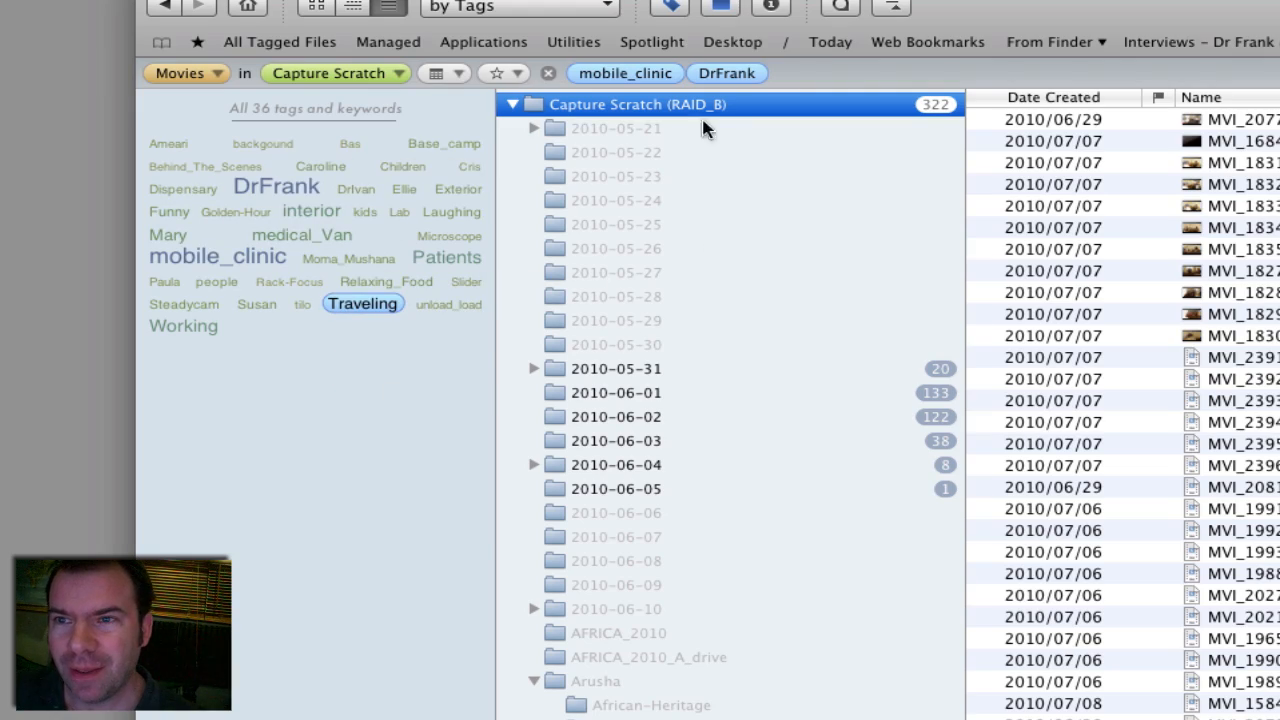
pyautogui.moveTo(1225, 448)
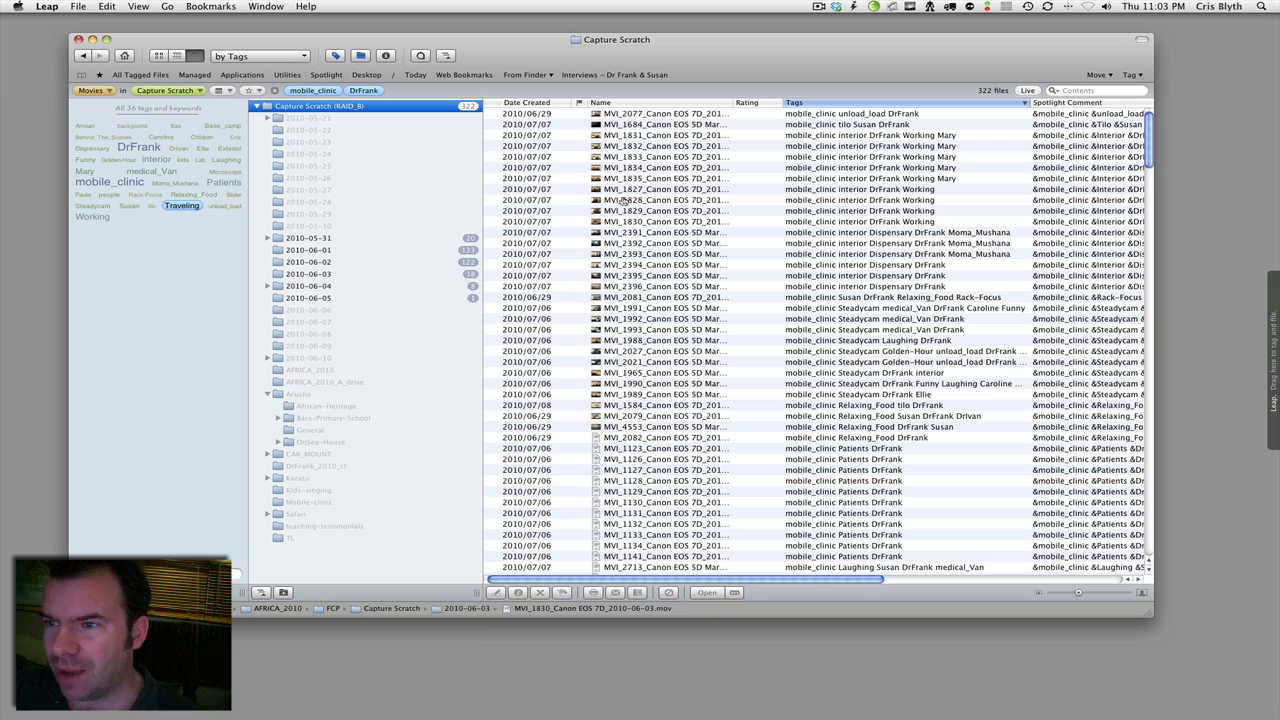
pyautogui.click(665, 135)
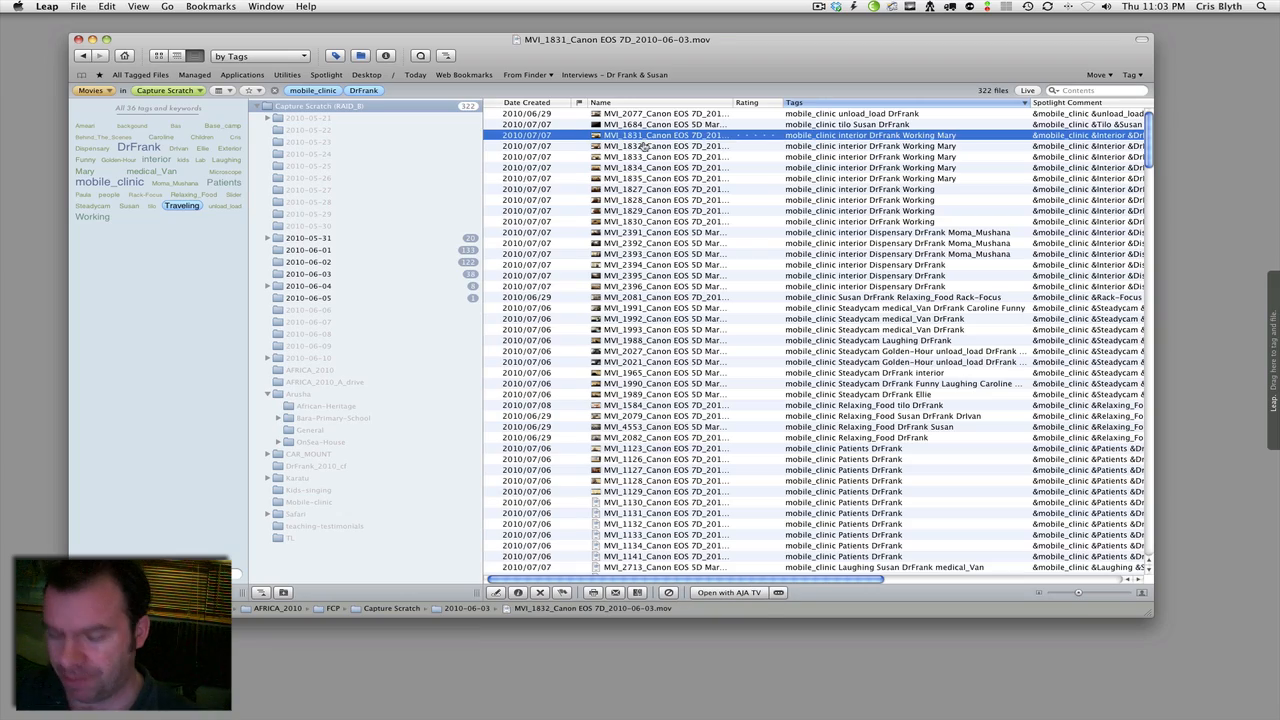
pyautogui.doubleClick(640, 135)
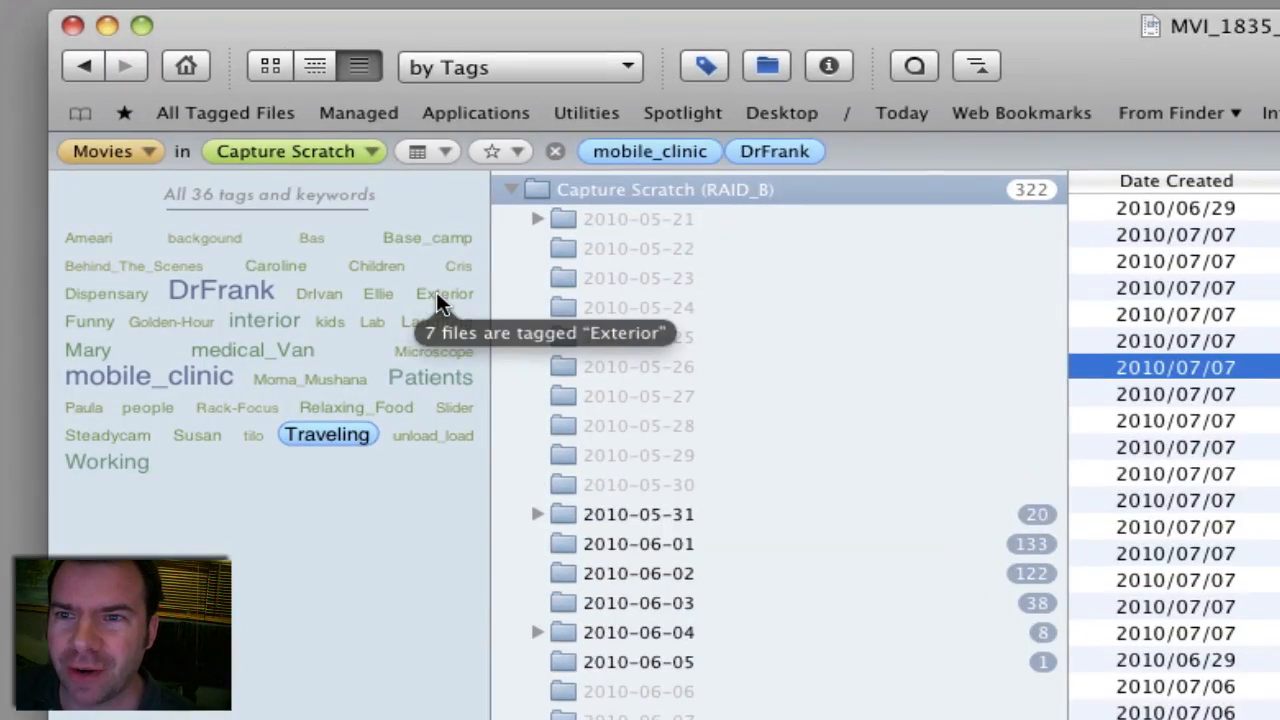
pyautogui.click(444, 293)
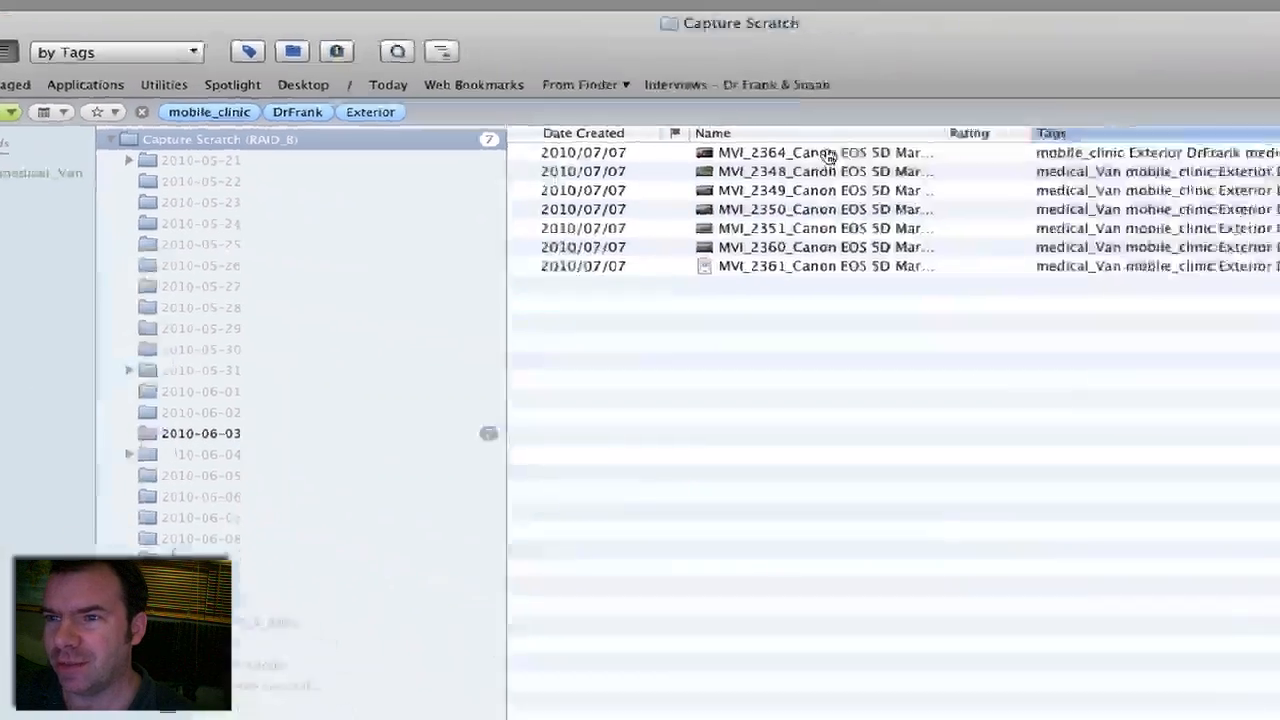
pyautogui.doubleClick(800, 152)
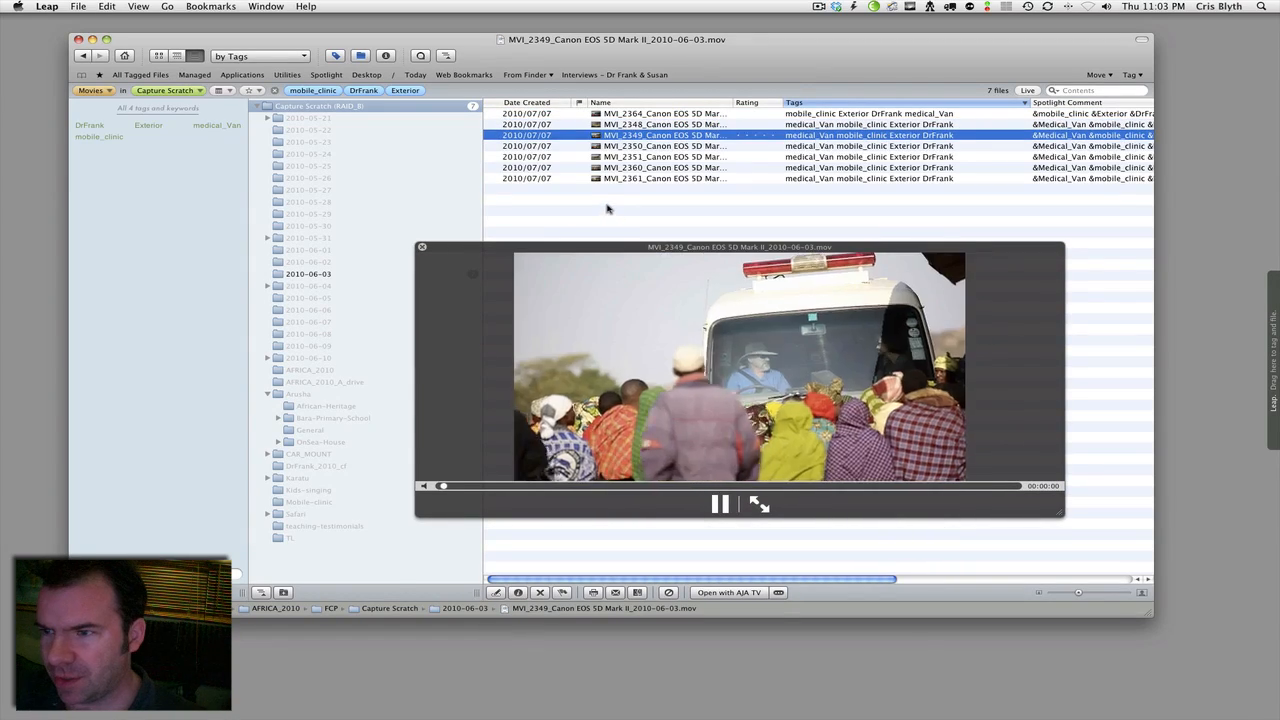
pyautogui.click(660, 167)
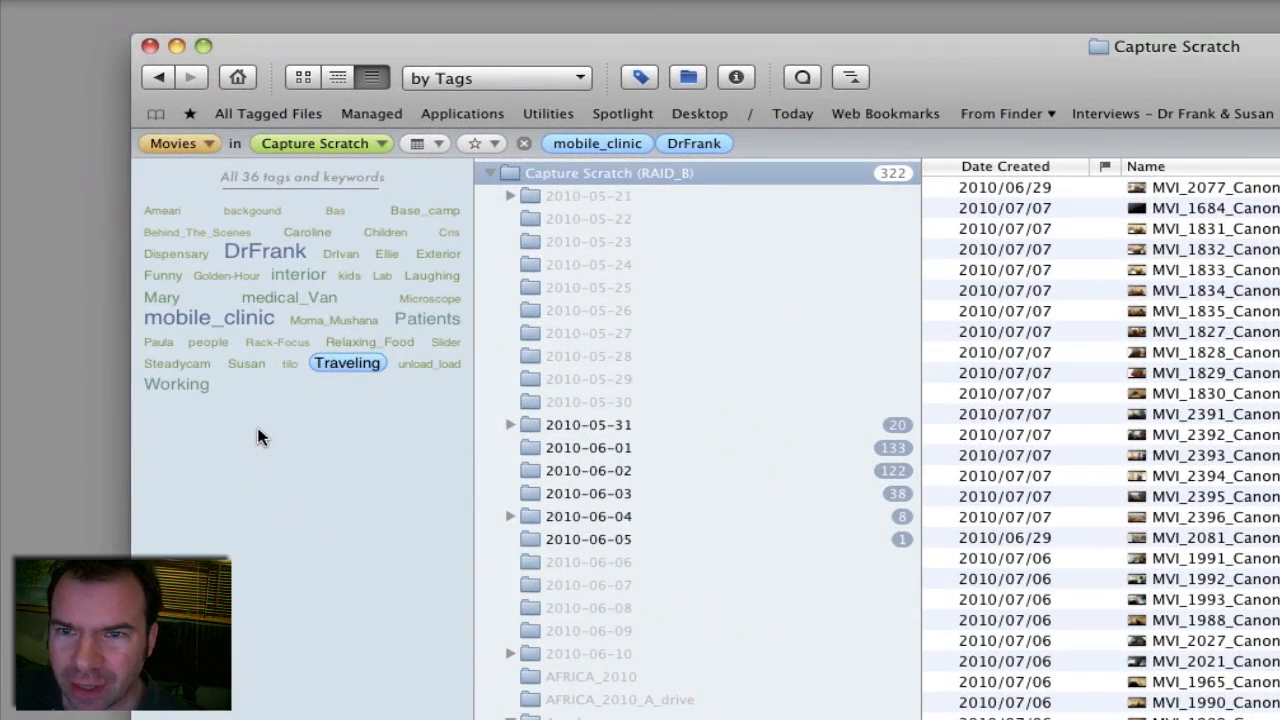
pyautogui.moveTo(446, 342)
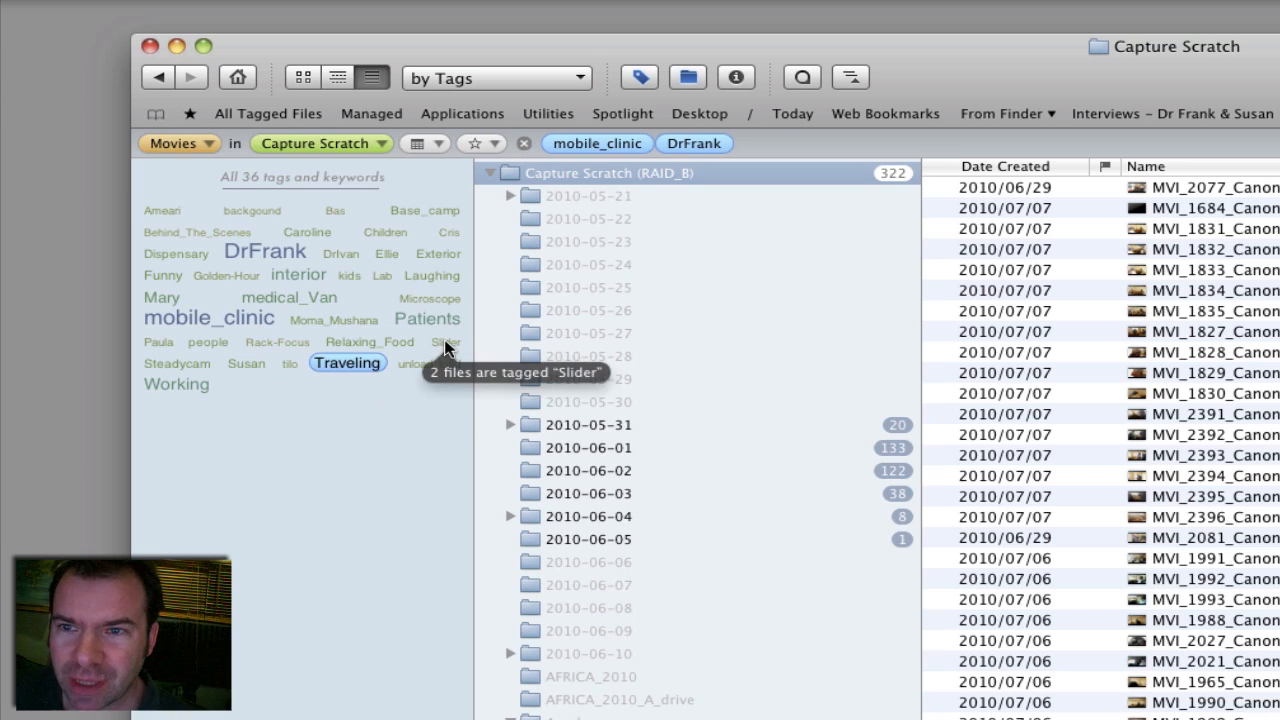
# Narrow to the two Slider-tagged clips and preview the first one
pyautogui.click(447, 342)
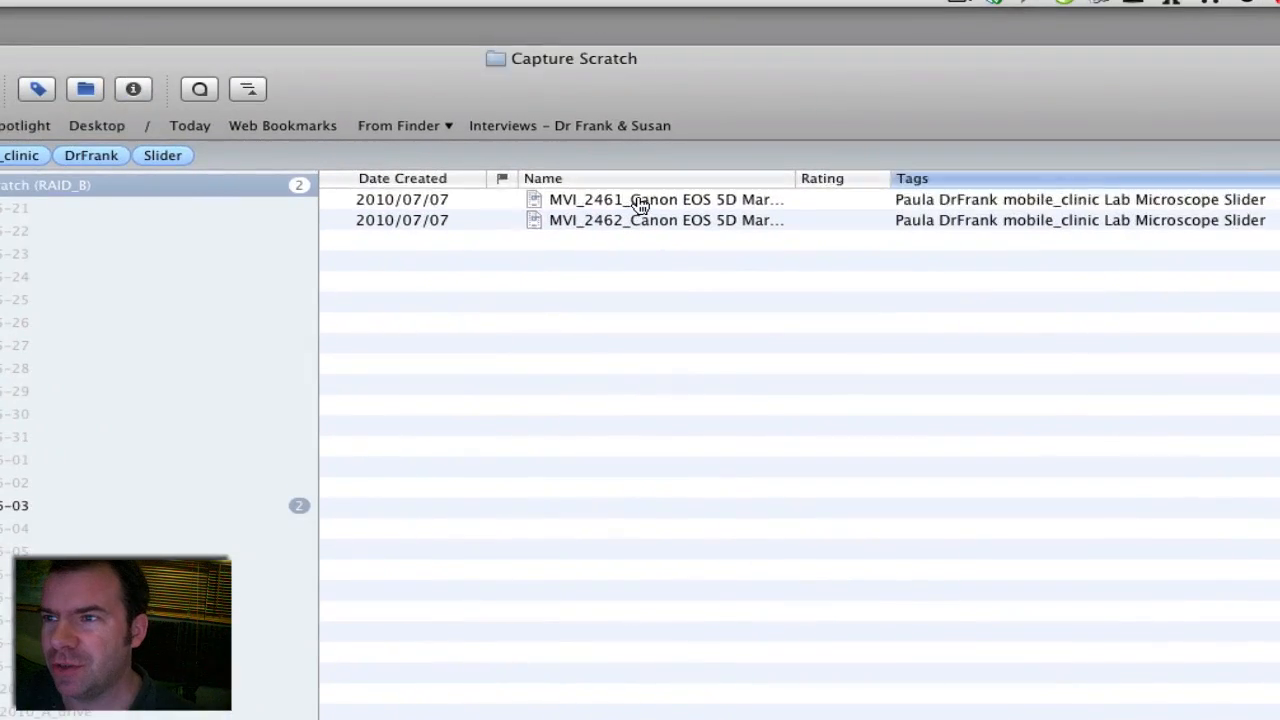
pyautogui.doubleClick(665, 199)
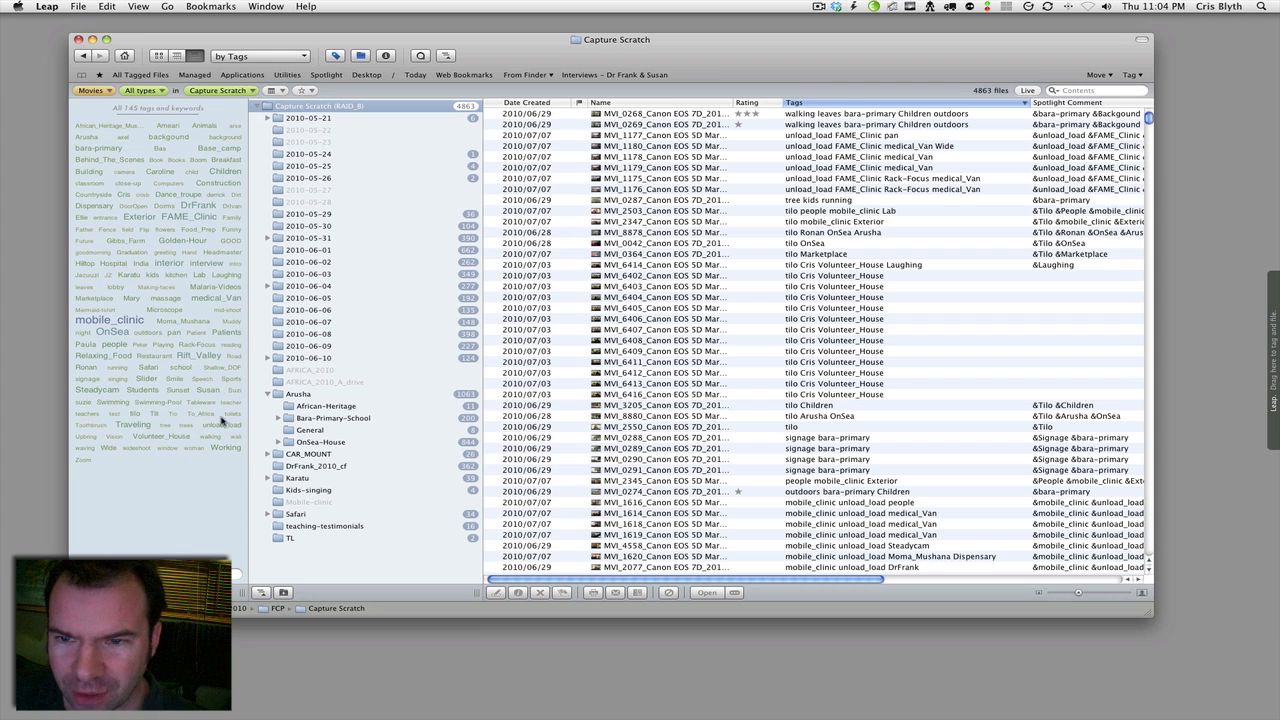
# Filter to Children and Sunset clips and preview the last of the 27 listed
pyautogui.click(226, 171)
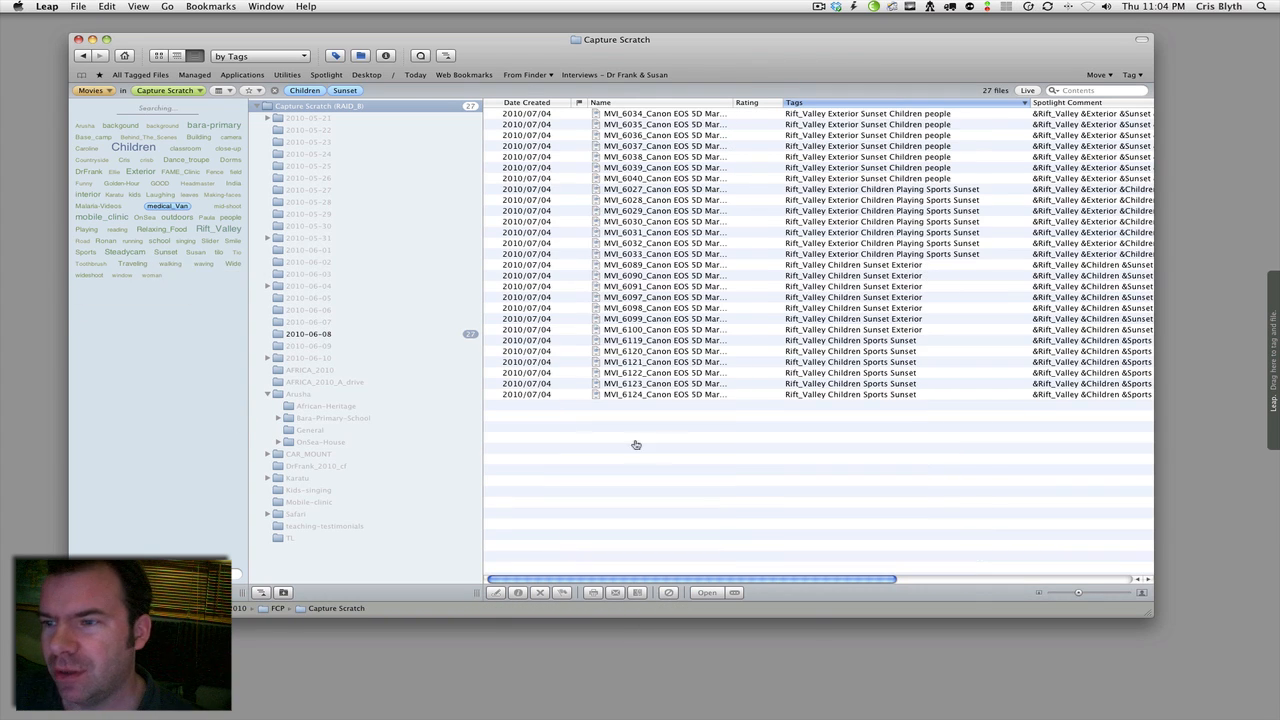
pyautogui.click(665, 393)
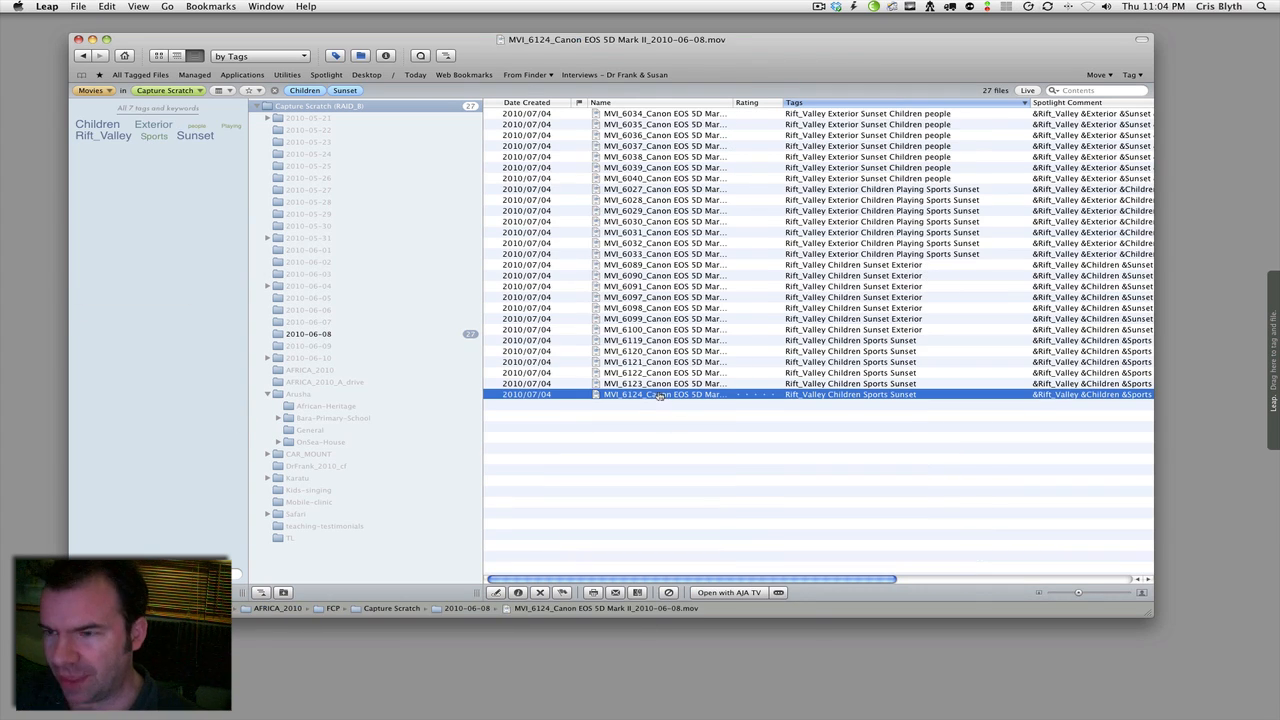
pyautogui.doubleClick(660, 393)
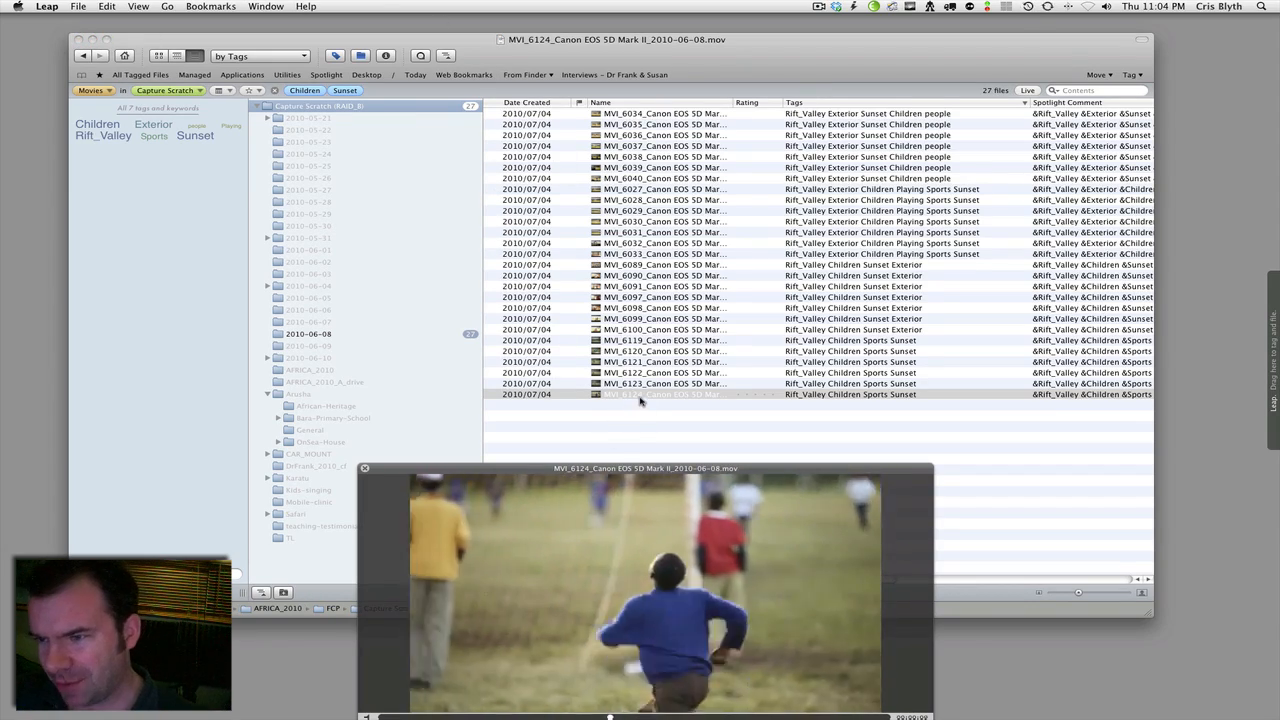
# Preview clips MVI_6123, MVI_6121, MVI_6100, MVI_6091 and one more from the list
pyautogui.click(660, 383)
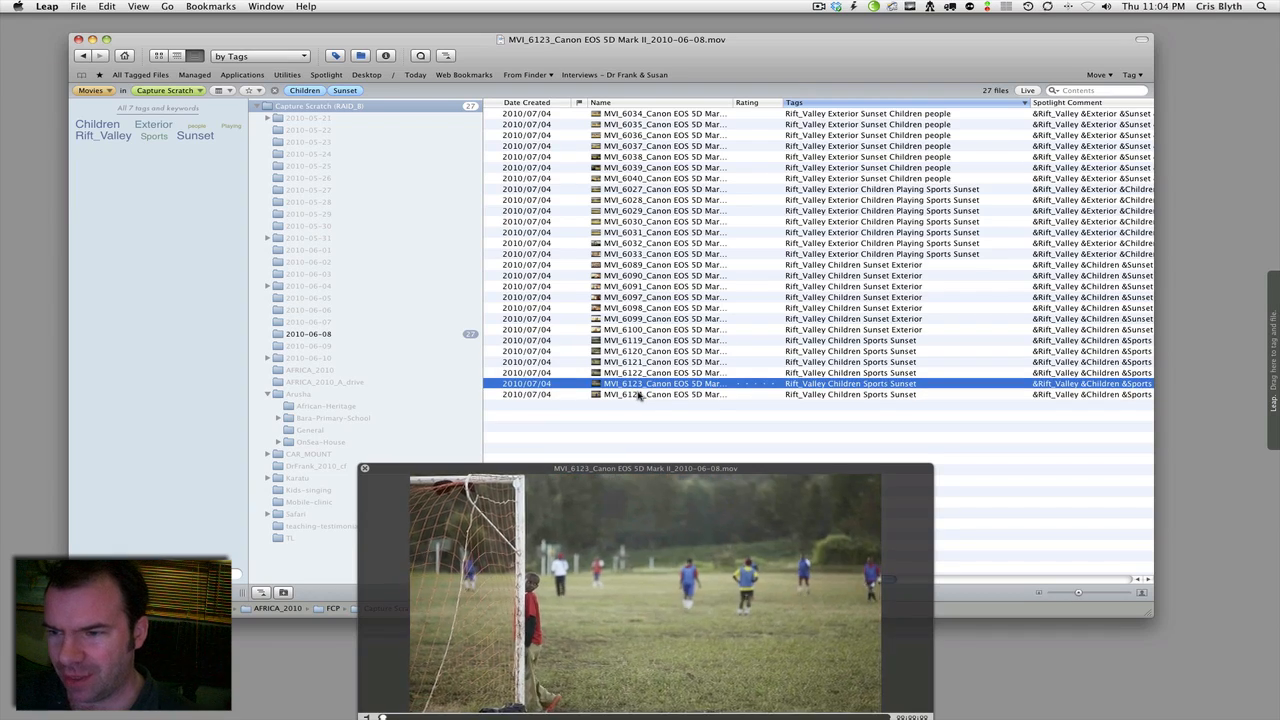
pyautogui.click(663, 361)
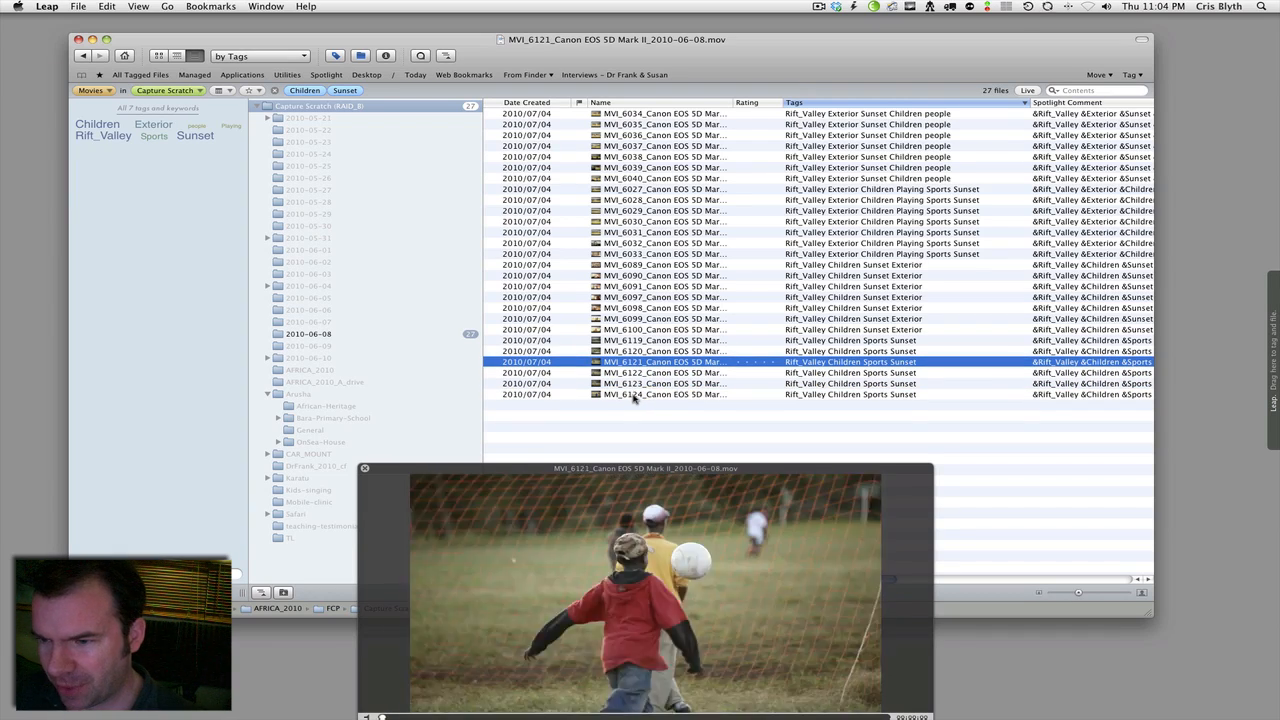
pyautogui.click(660, 329)
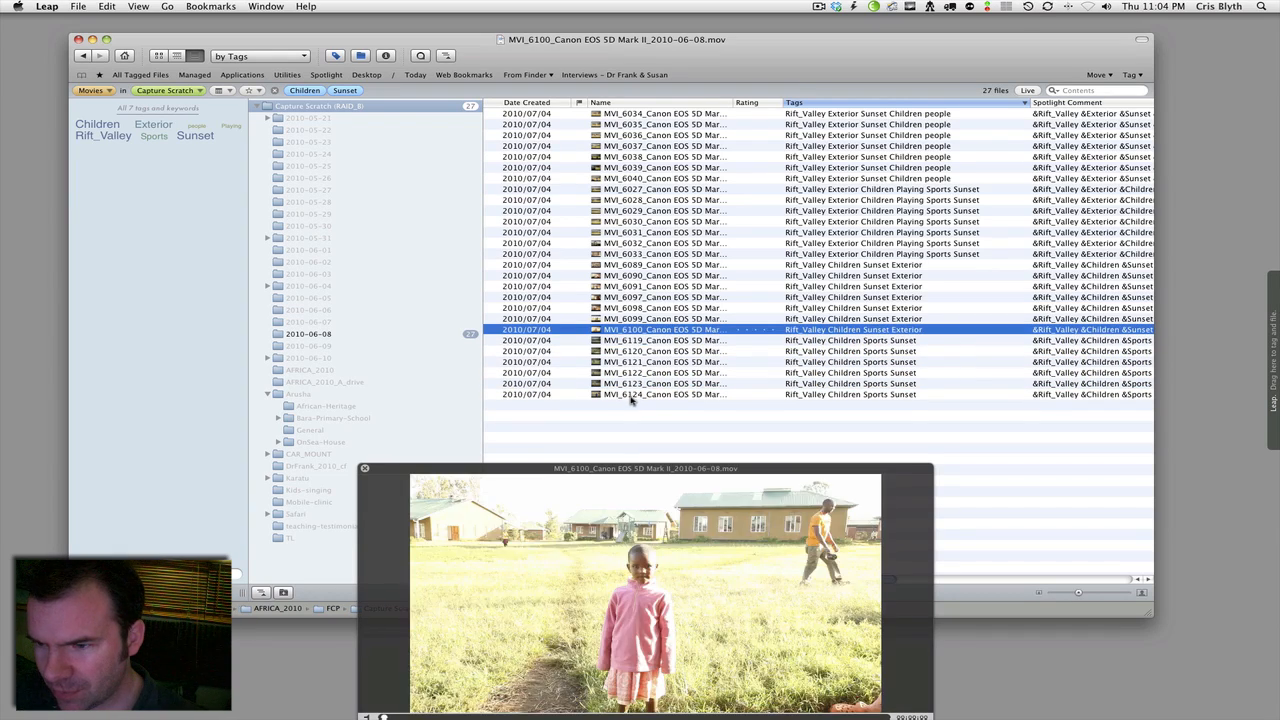
pyautogui.click(663, 297)
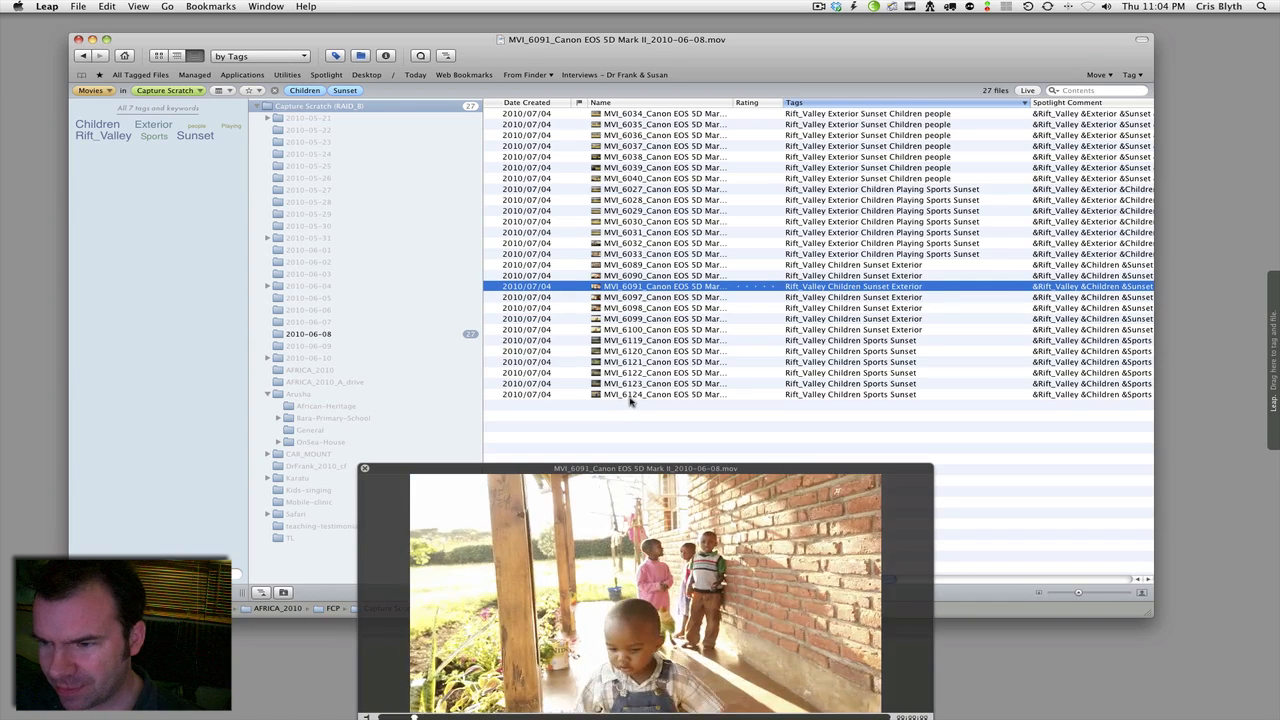
pyautogui.click(365, 468)
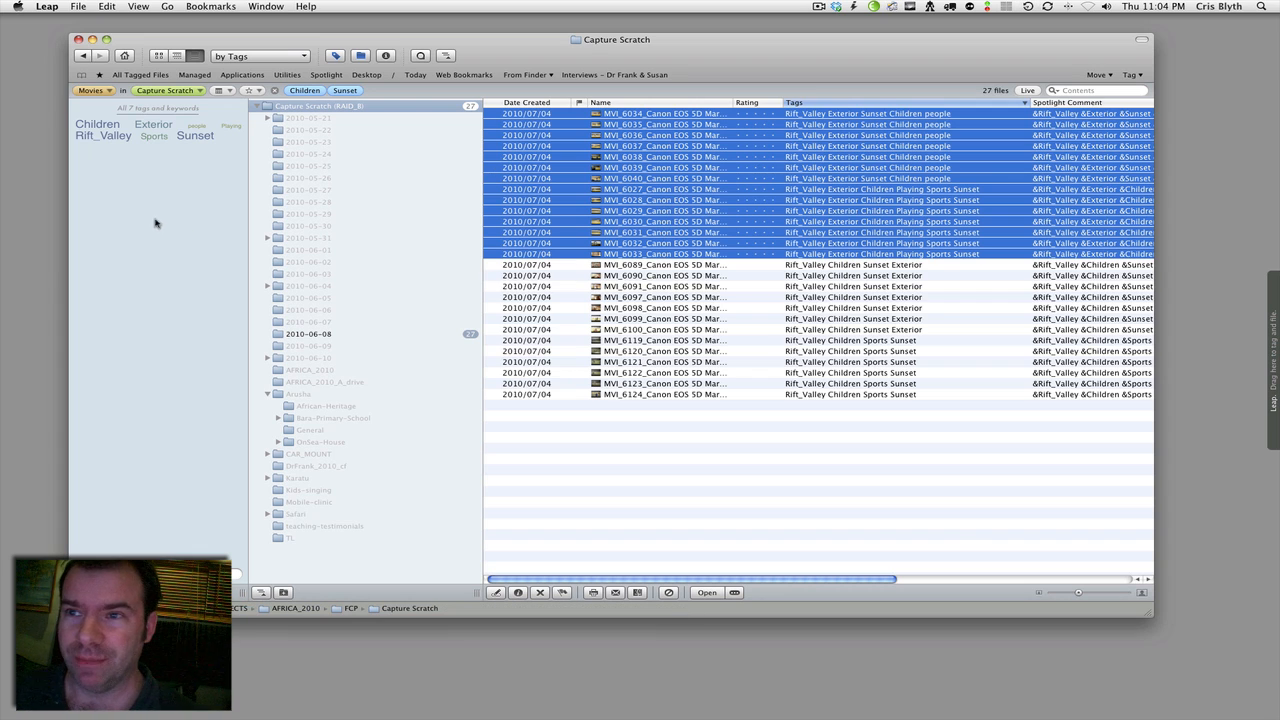
# Deselect the Exterior Sunset clips, dismiss the date range choices unchanged, and clear the tag filter
pyautogui.click(635, 394)
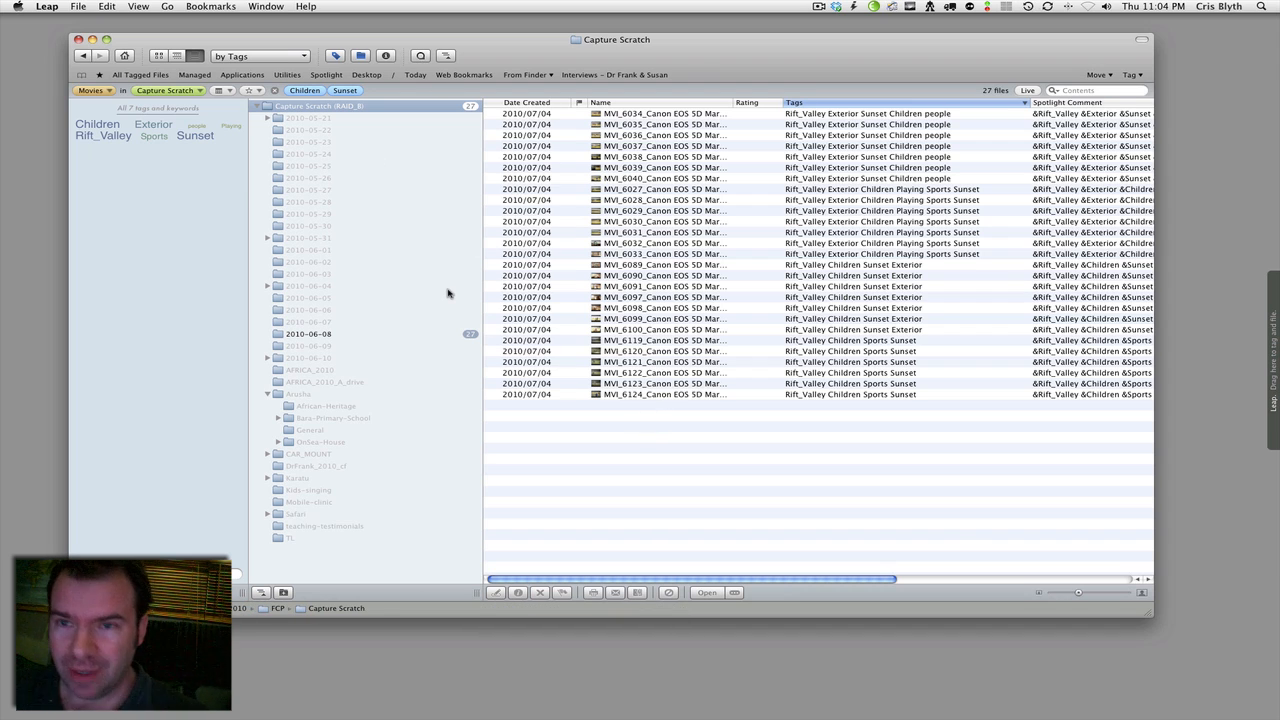
pyautogui.click(218, 90)
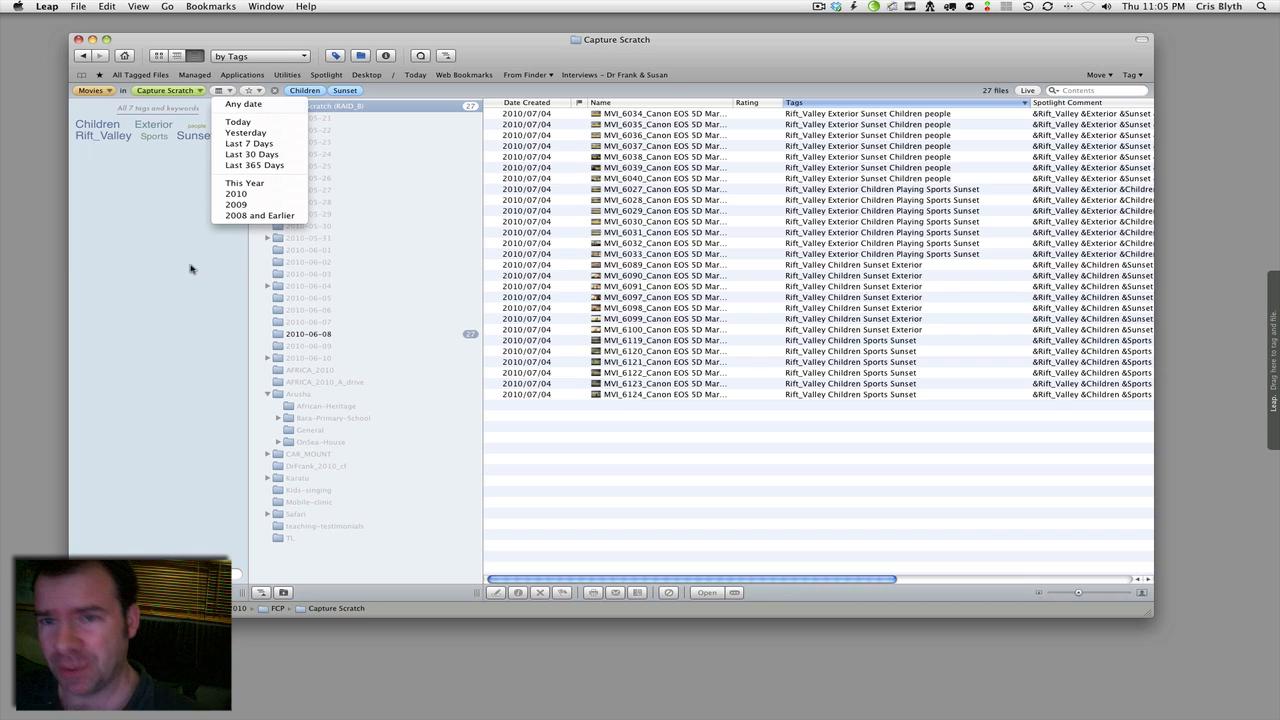
pyautogui.click(155, 259)
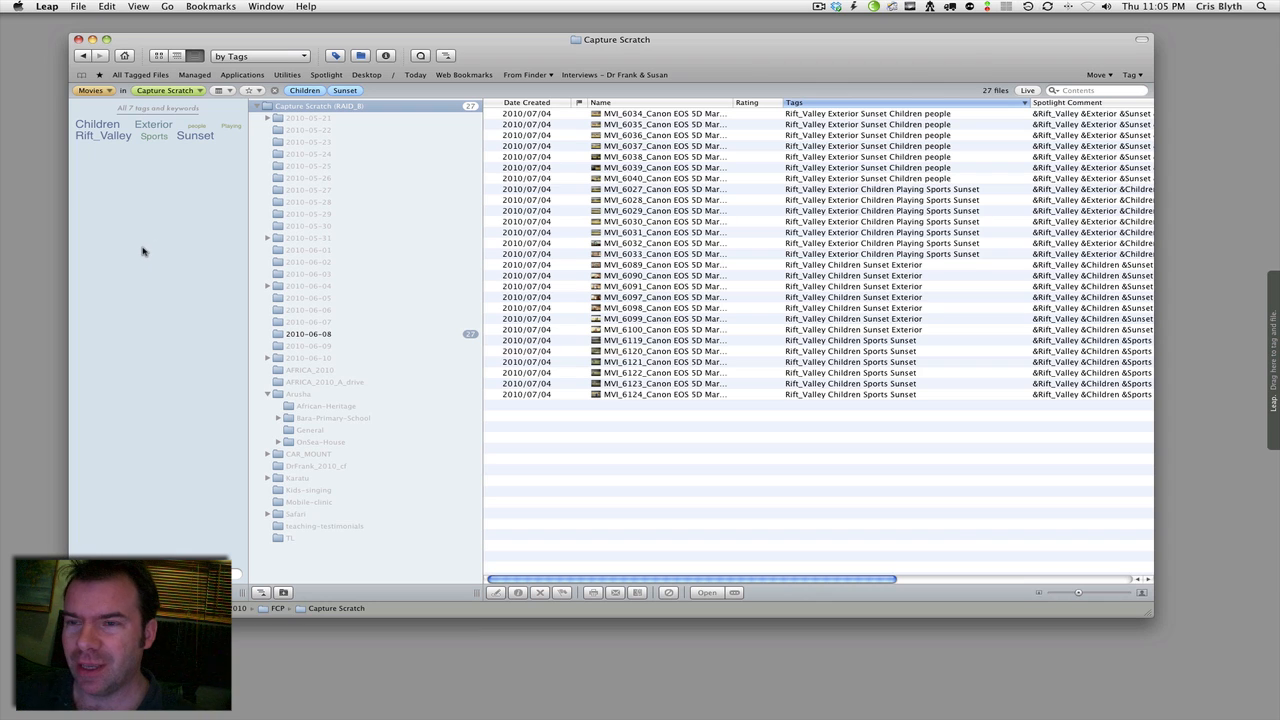
pyautogui.moveTo(518, 286)
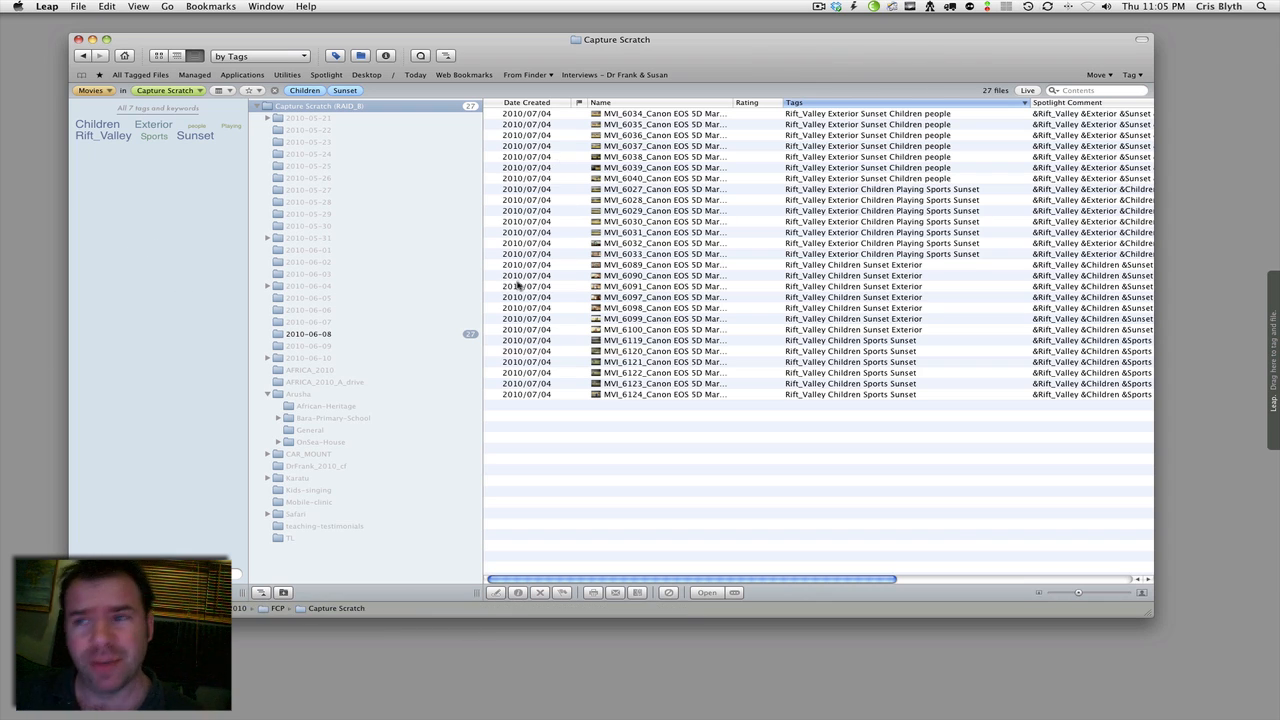
pyautogui.click(663, 383)
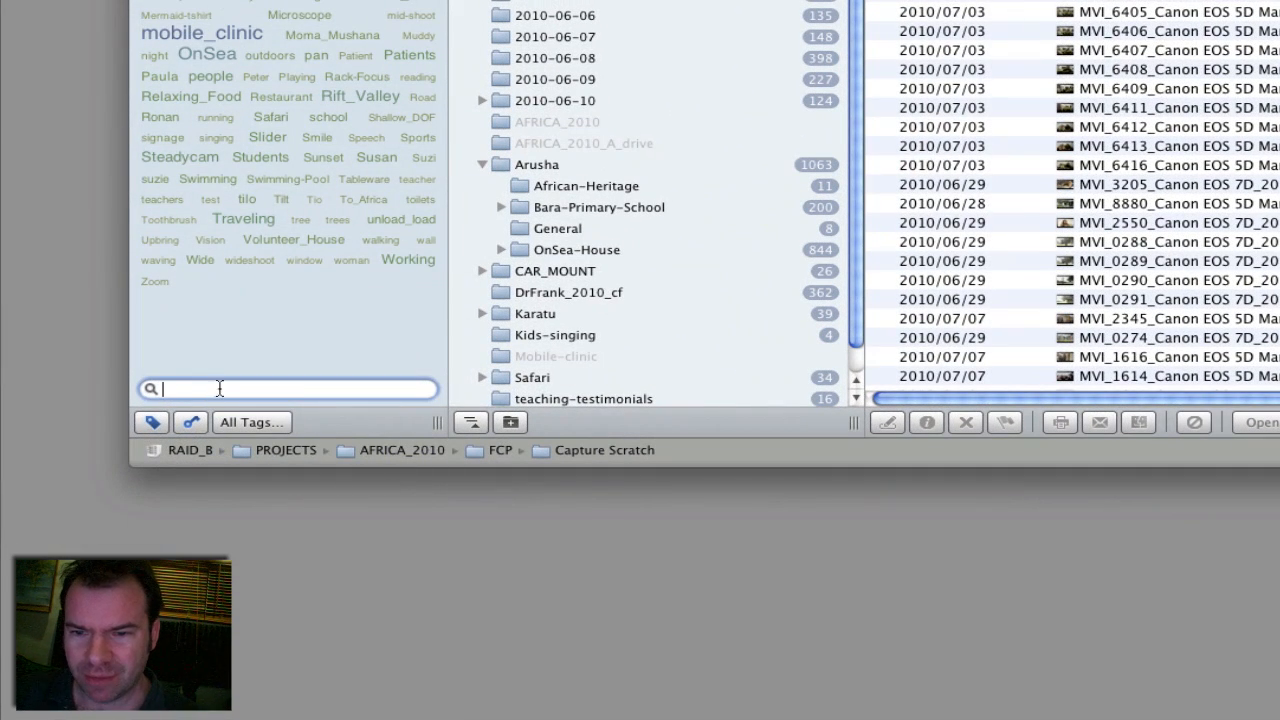
pyautogui.click(251, 421)
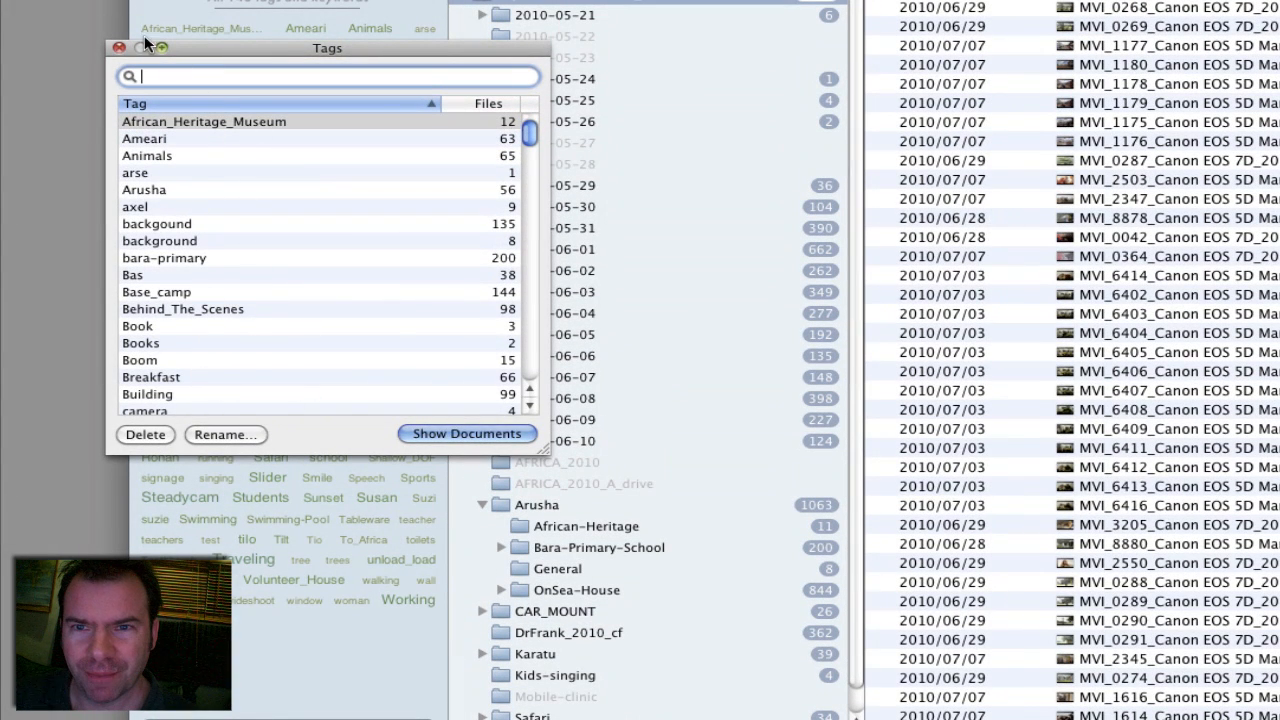
pyautogui.click(119, 47)
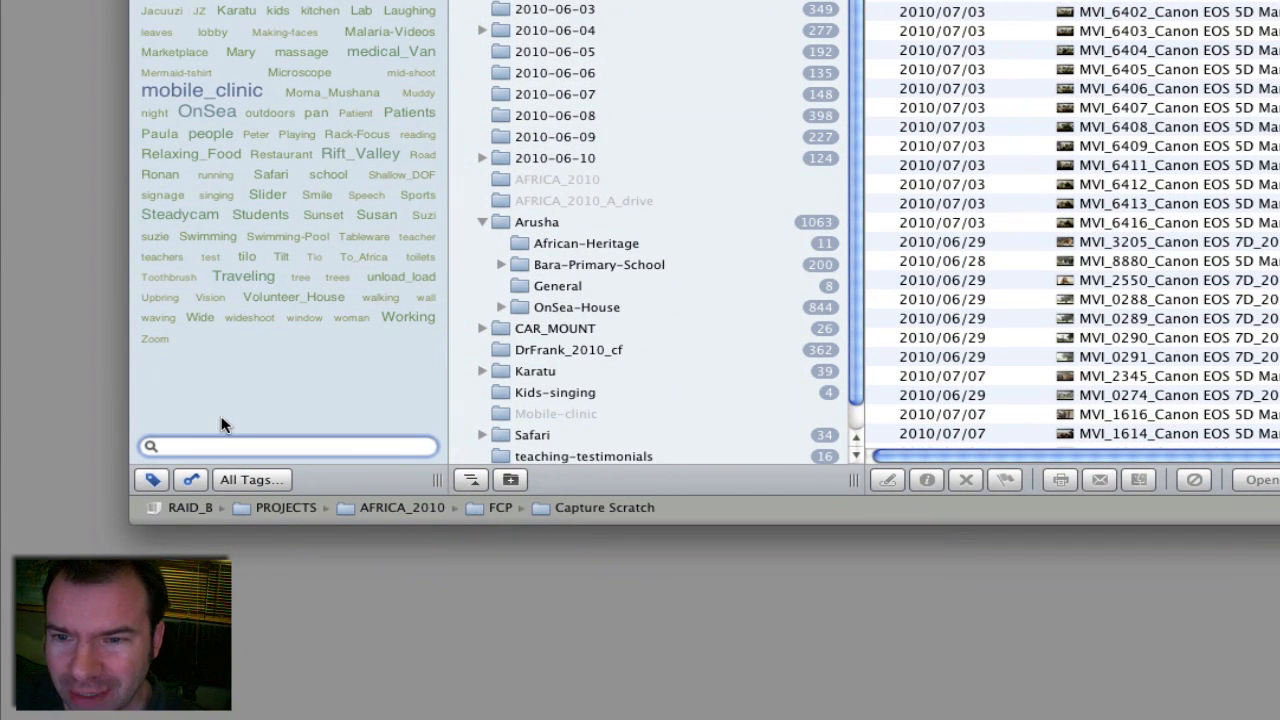
pyautogui.moveTo(322, 215)
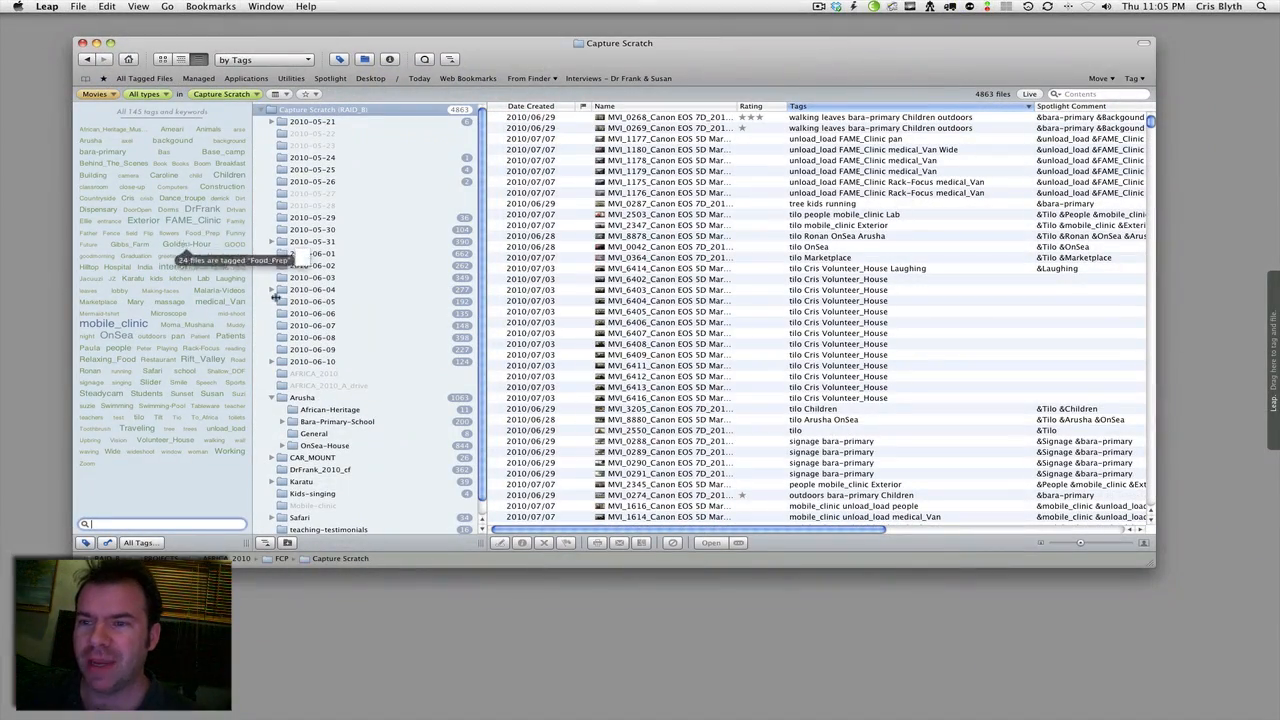
pyautogui.moveTo(480, 265)
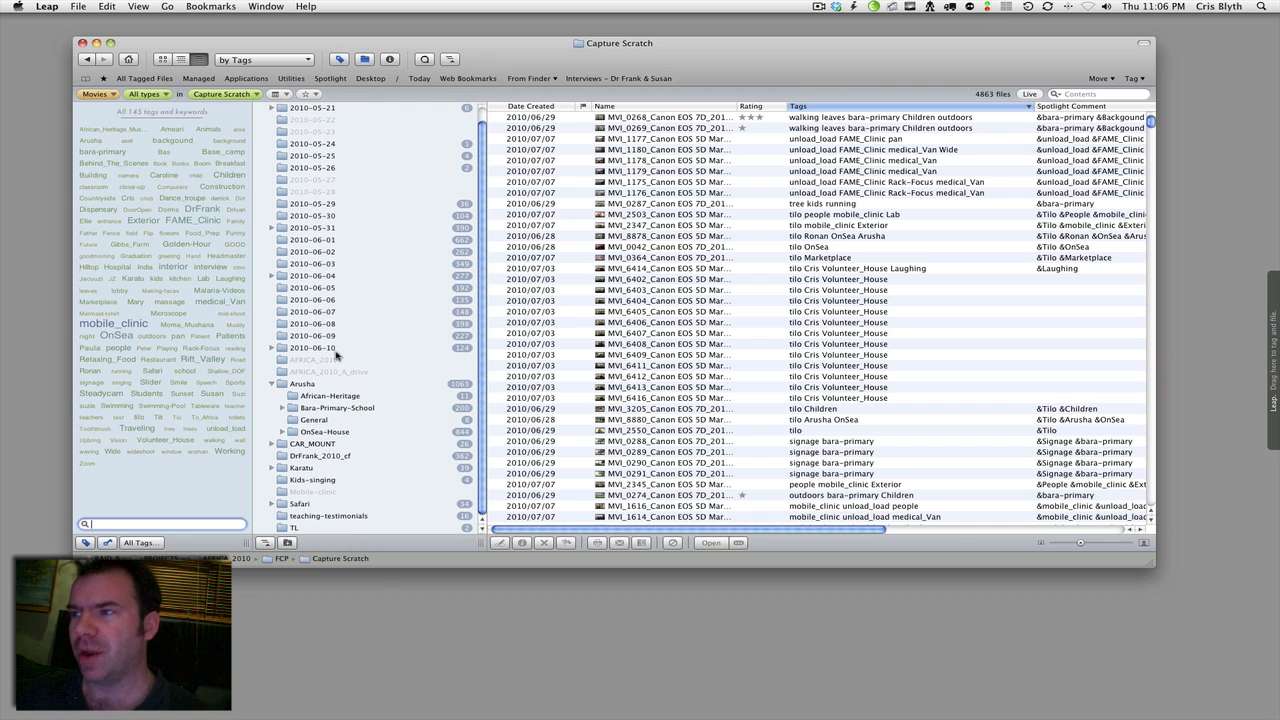
# Select clips MVI_6402 through MVI_6416, showing shared tags Tilo, Cris and Volunteer_House
pyautogui.click(665, 290)
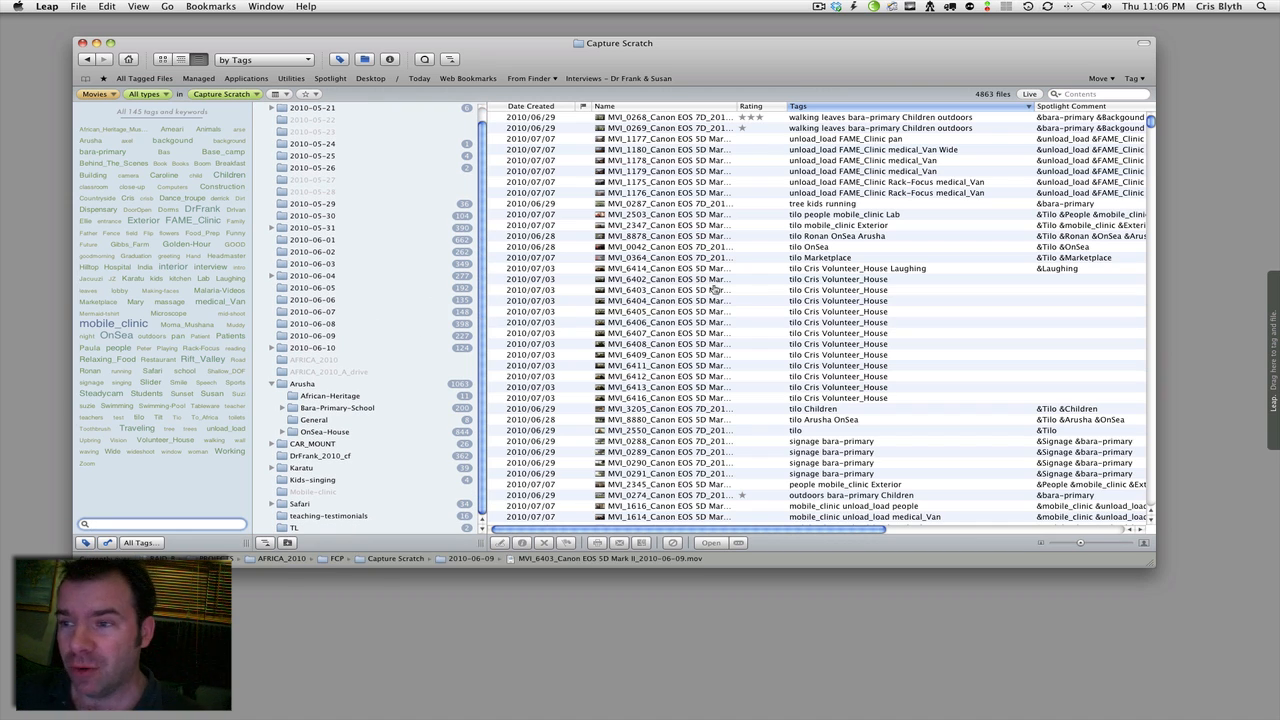
pyautogui.click(670, 279)
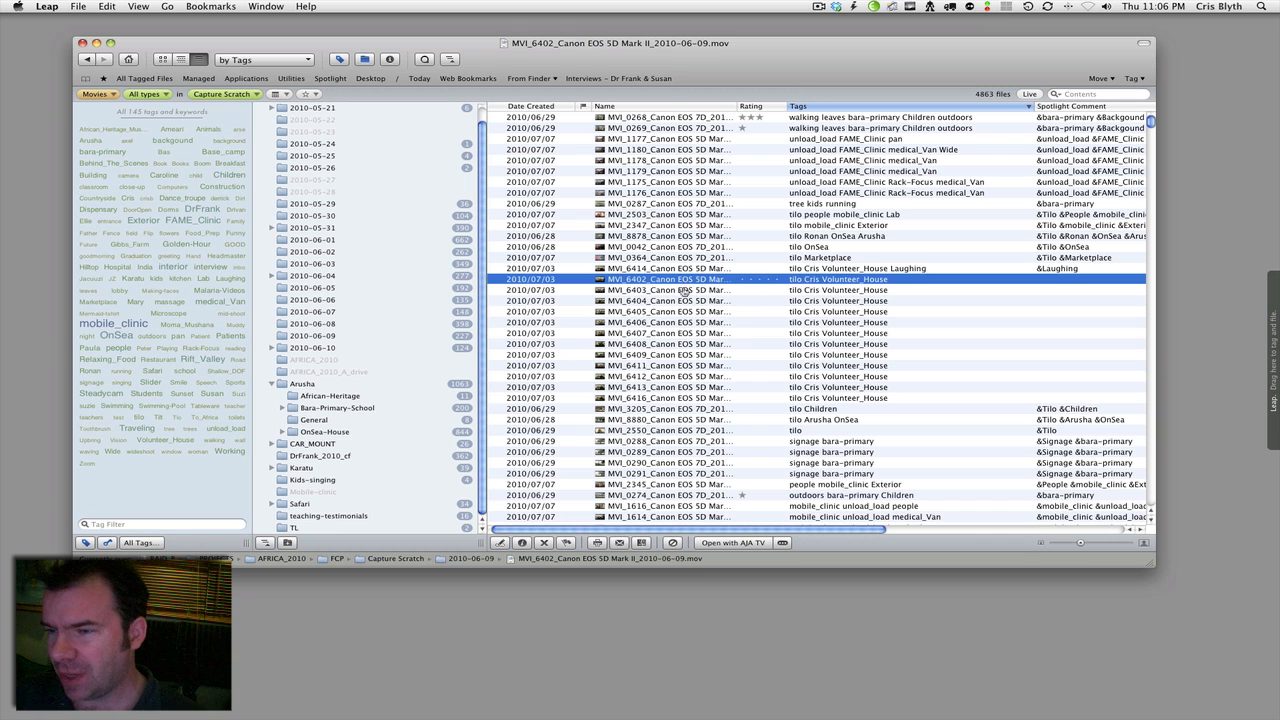
pyautogui.doubleClick(665, 290)
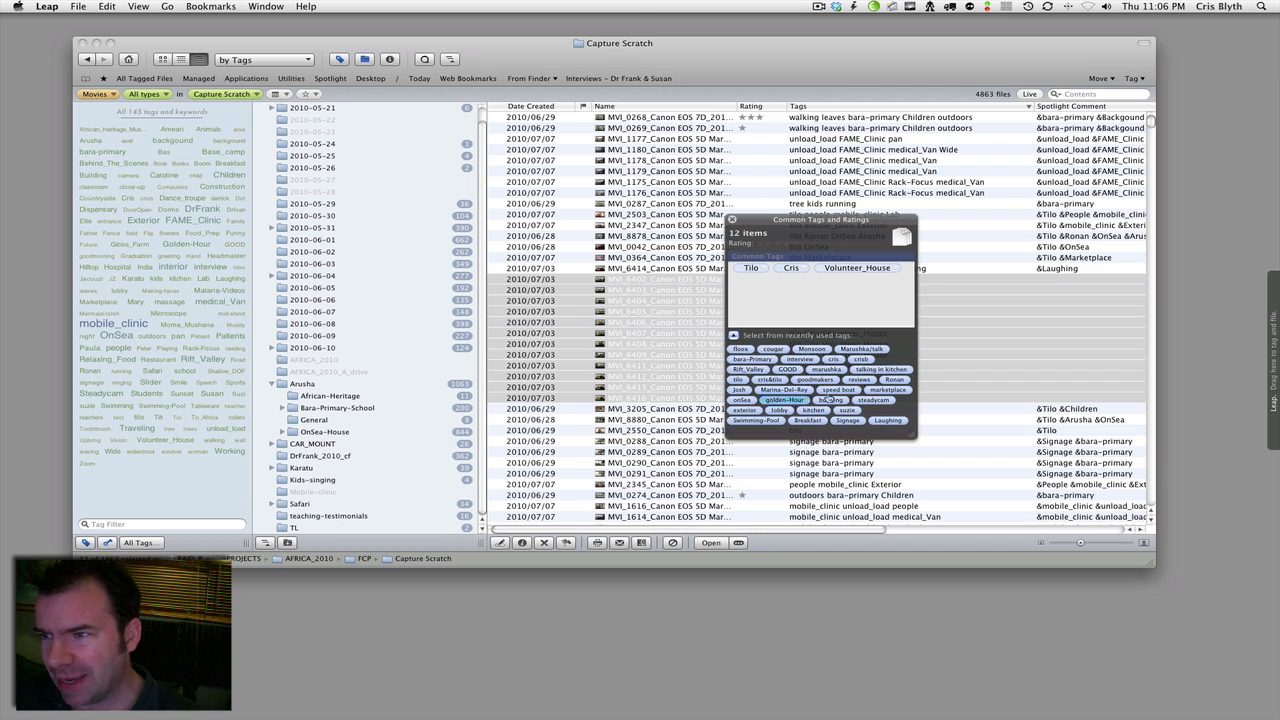
# Append the shared tag 'interior' after Tilo, Cris and Volunteer_House, then deselect
pyautogui.click(857, 267)
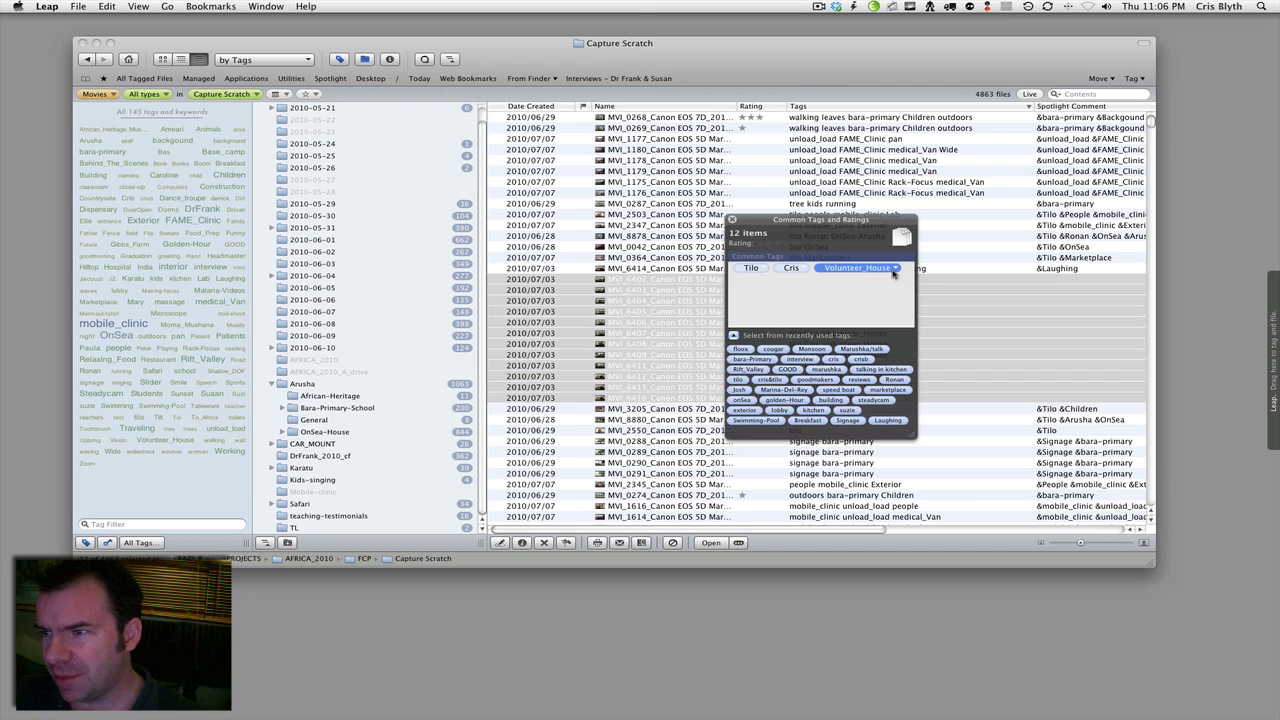
pyautogui.click(792, 268)
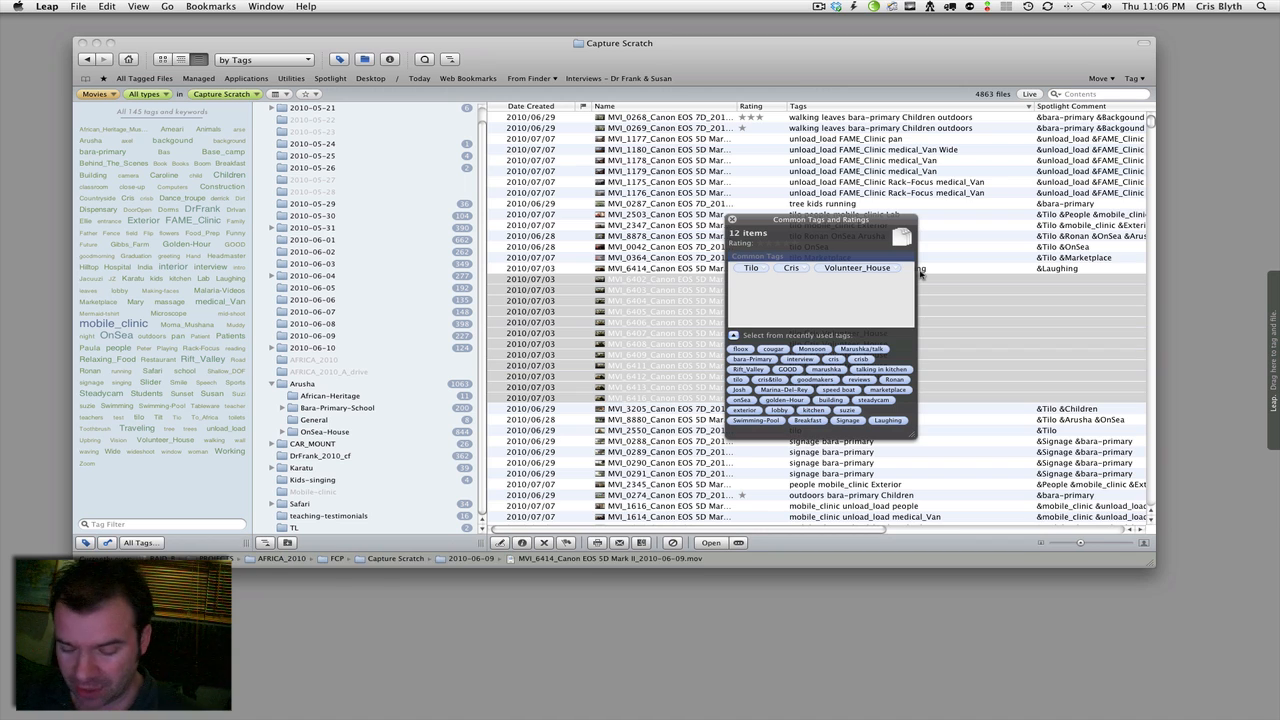
pyautogui.write('interior')
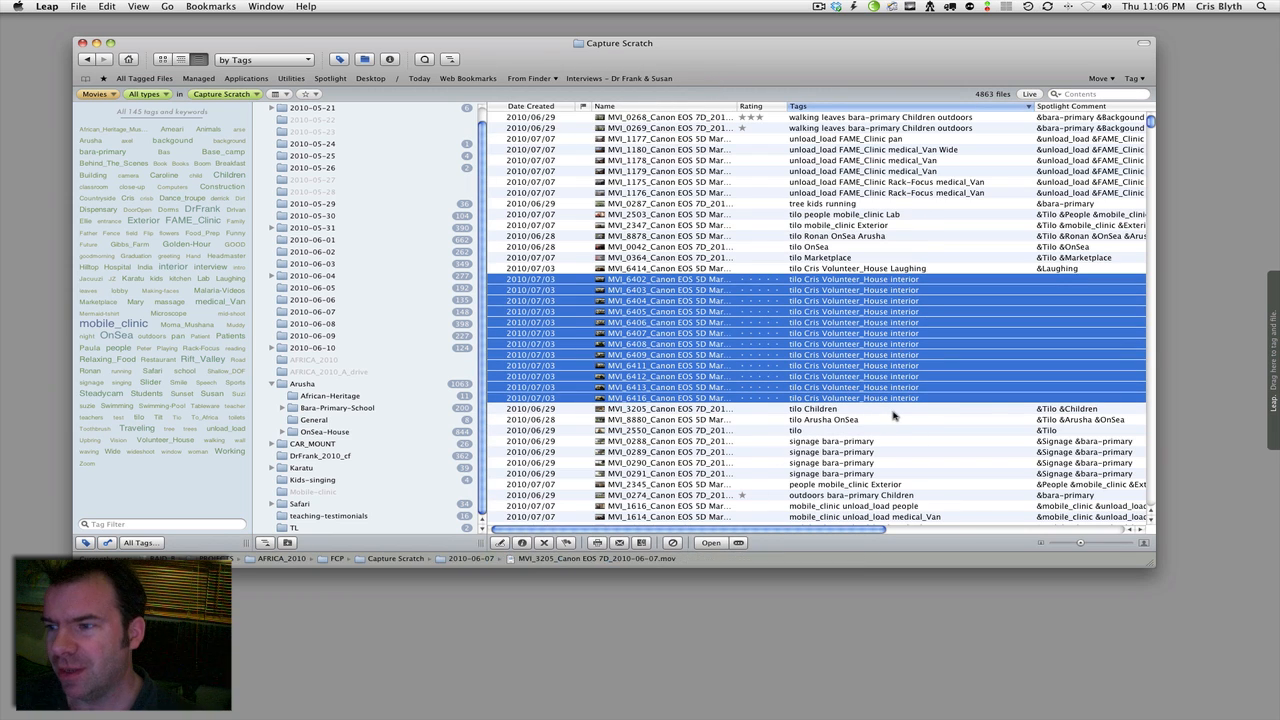
pyautogui.click(667, 408)
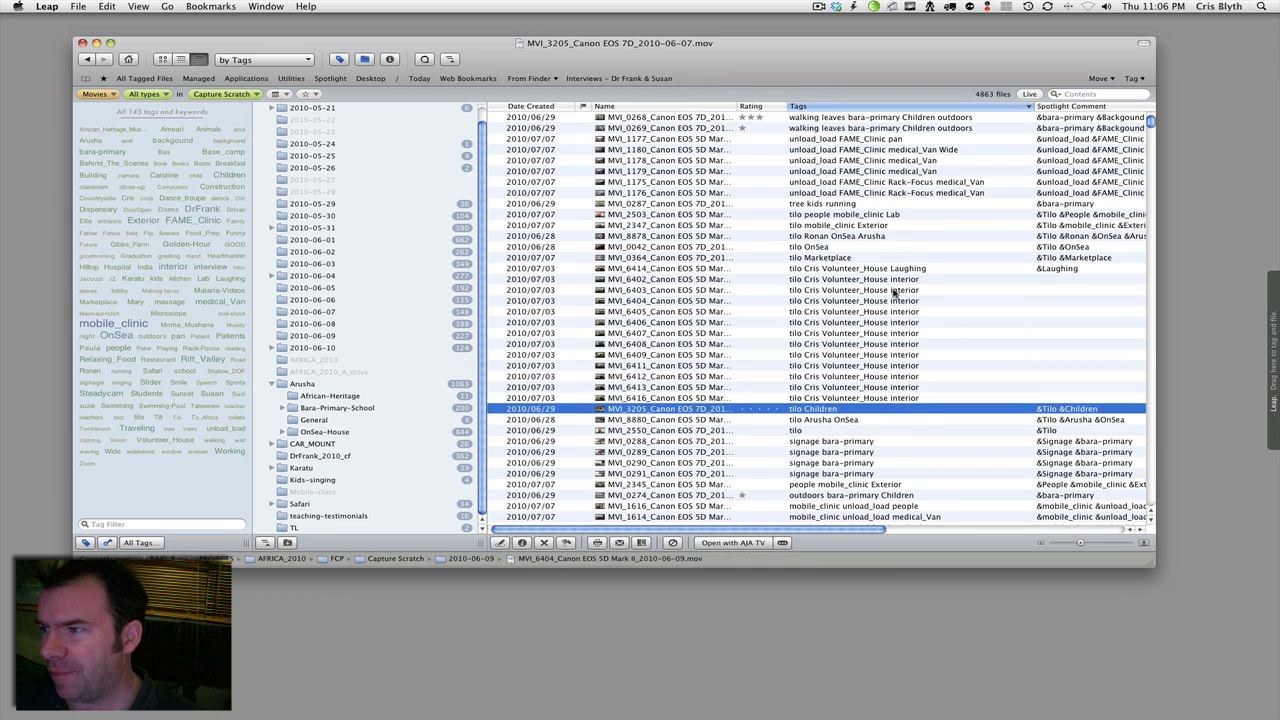